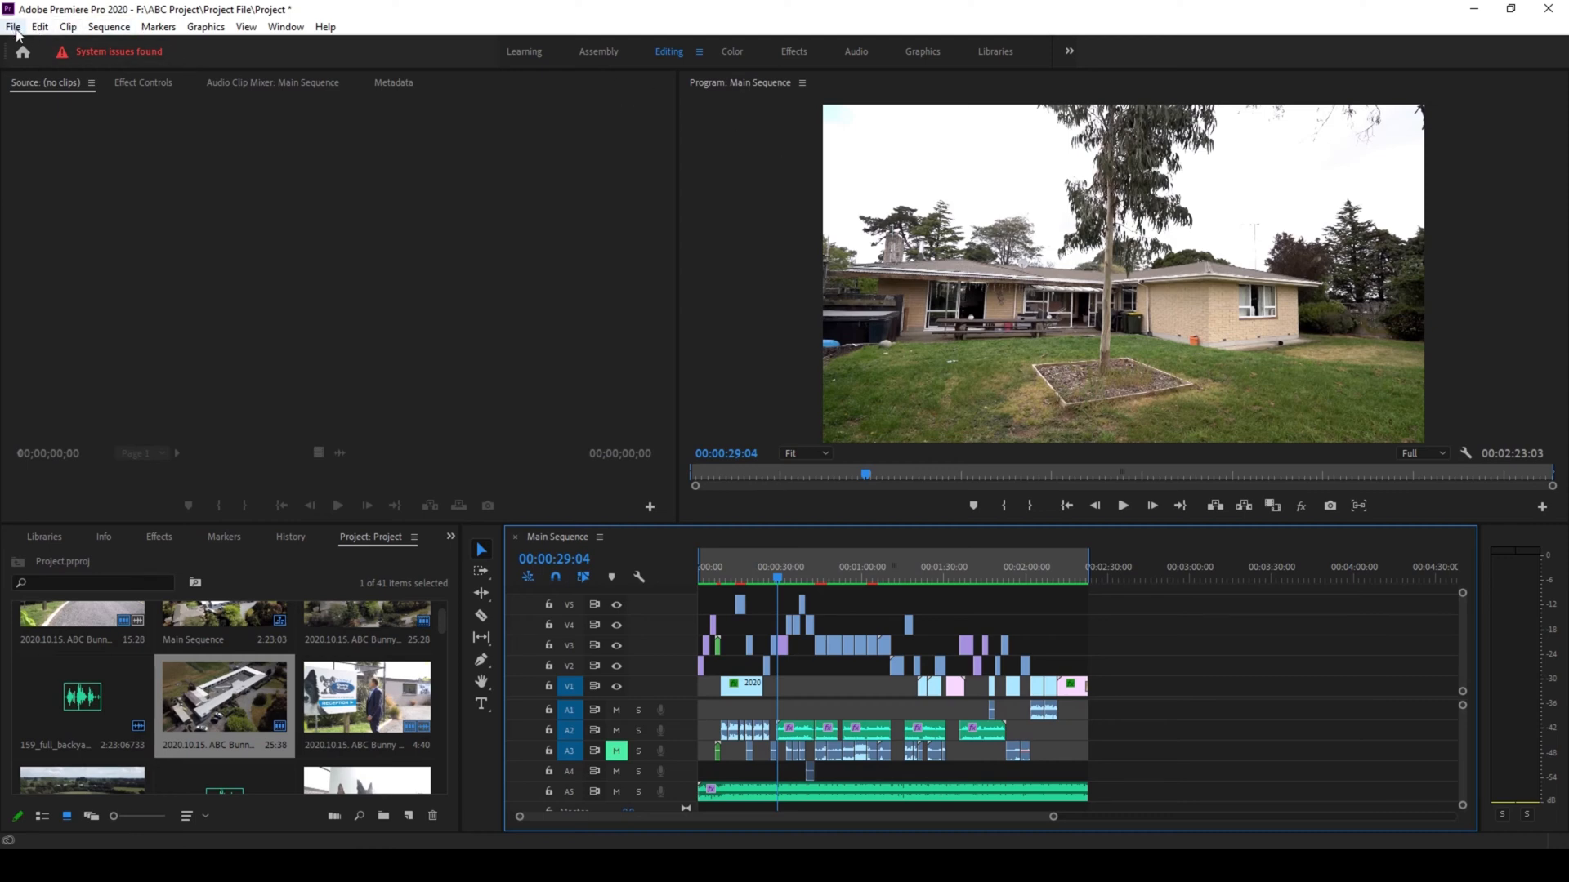
Launch the Project Manager from the File menu to consolidate the project.
{"action": "left_click", "coordinate": [13, 26]}
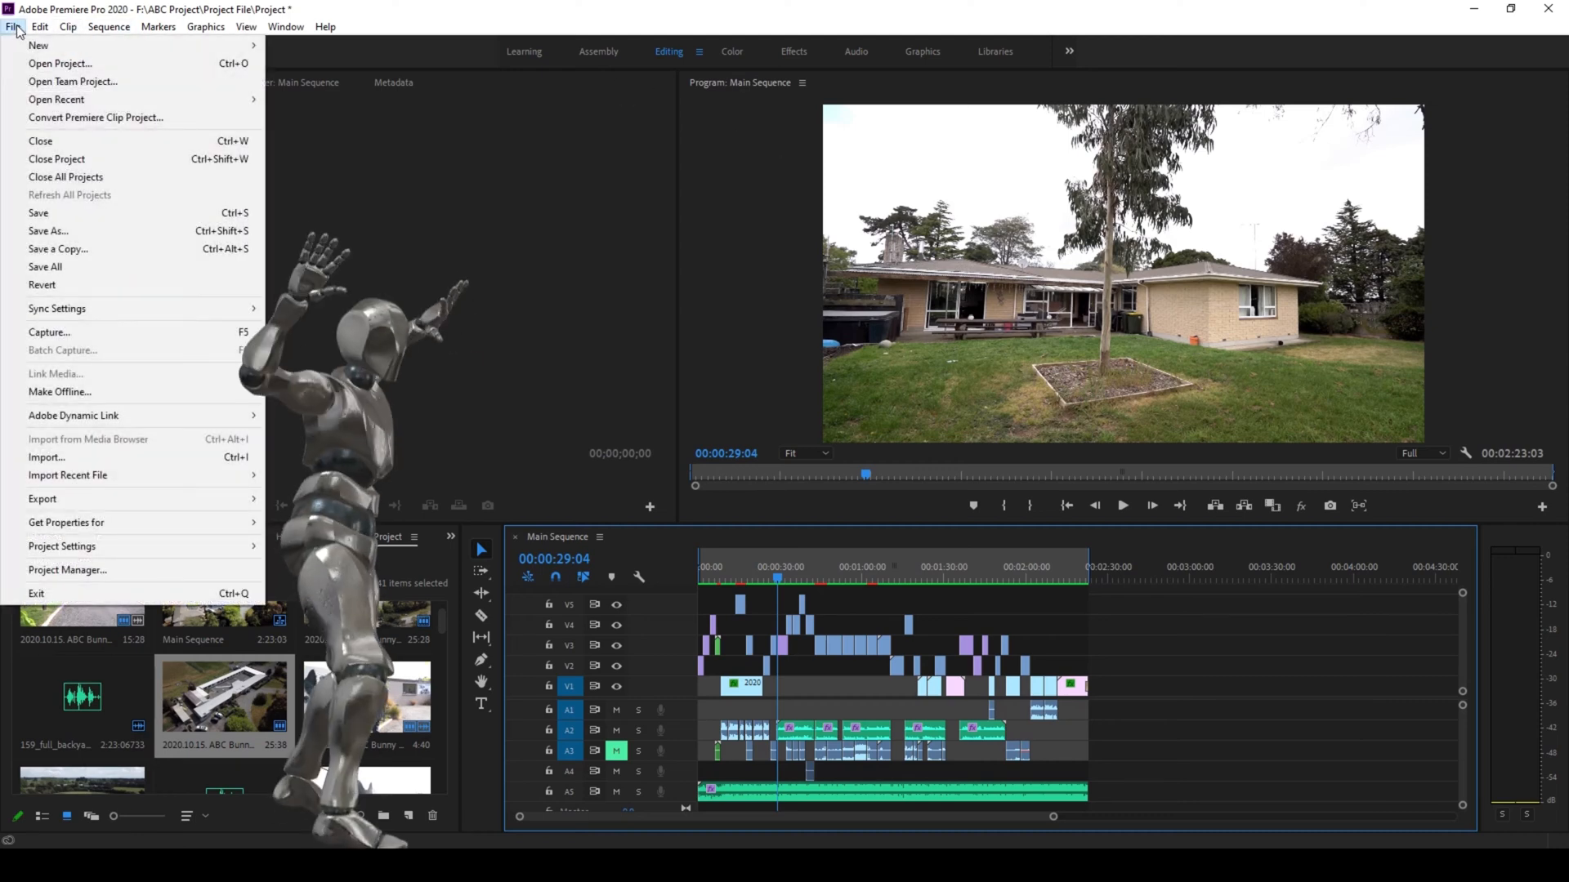
{"action": "mouse_move", "coordinate": [62, 546]}
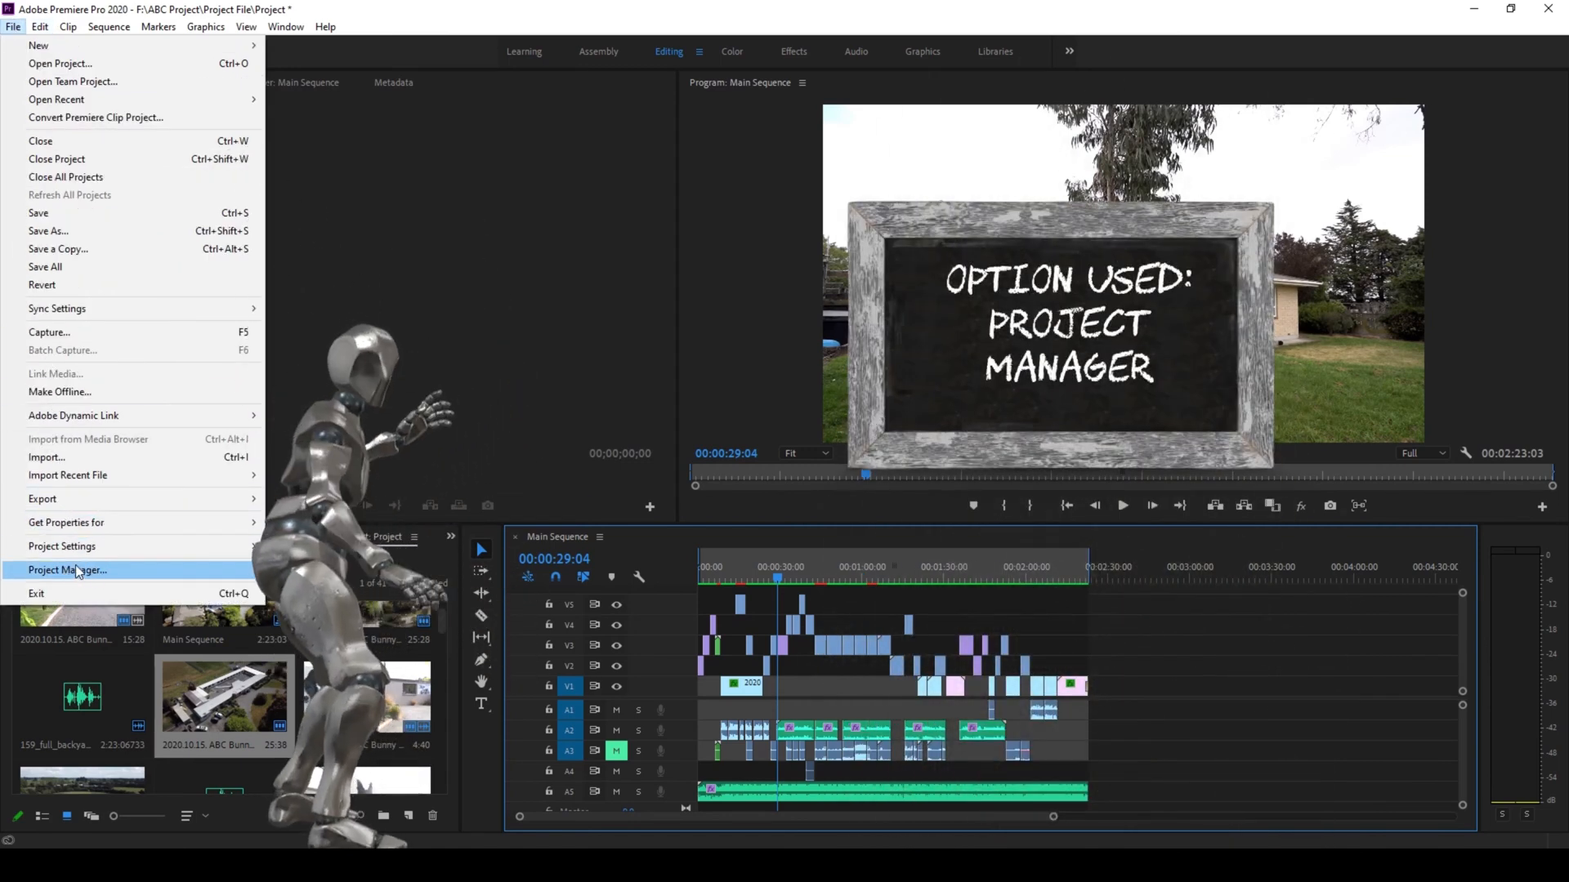
{"action": "left_click", "coordinate": [67, 571]}
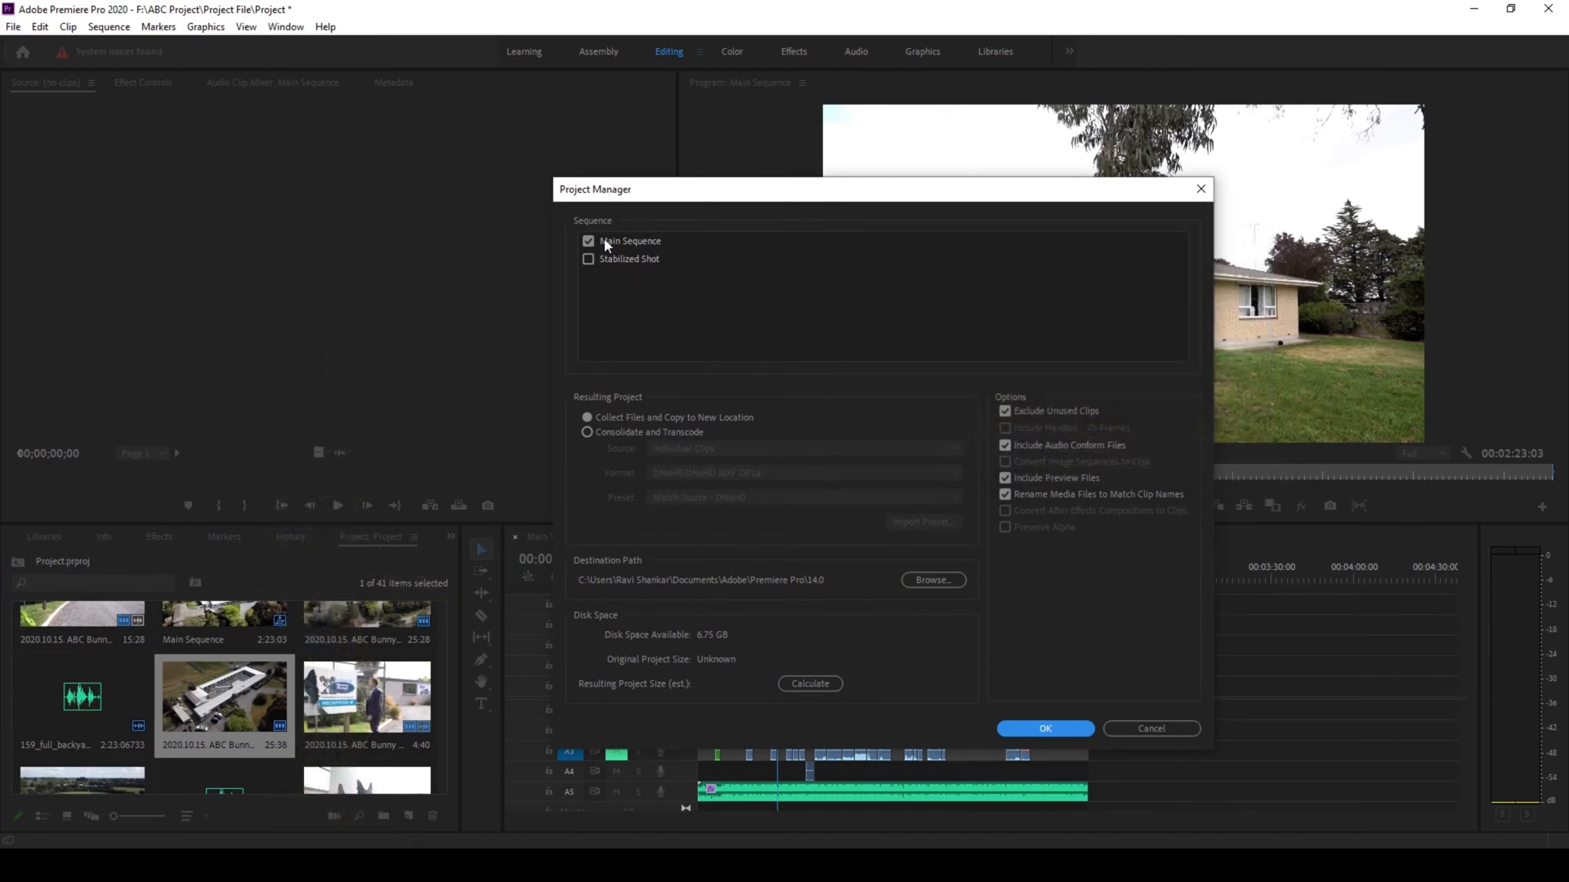
{"action": "mouse_move", "coordinate": [640, 321]}
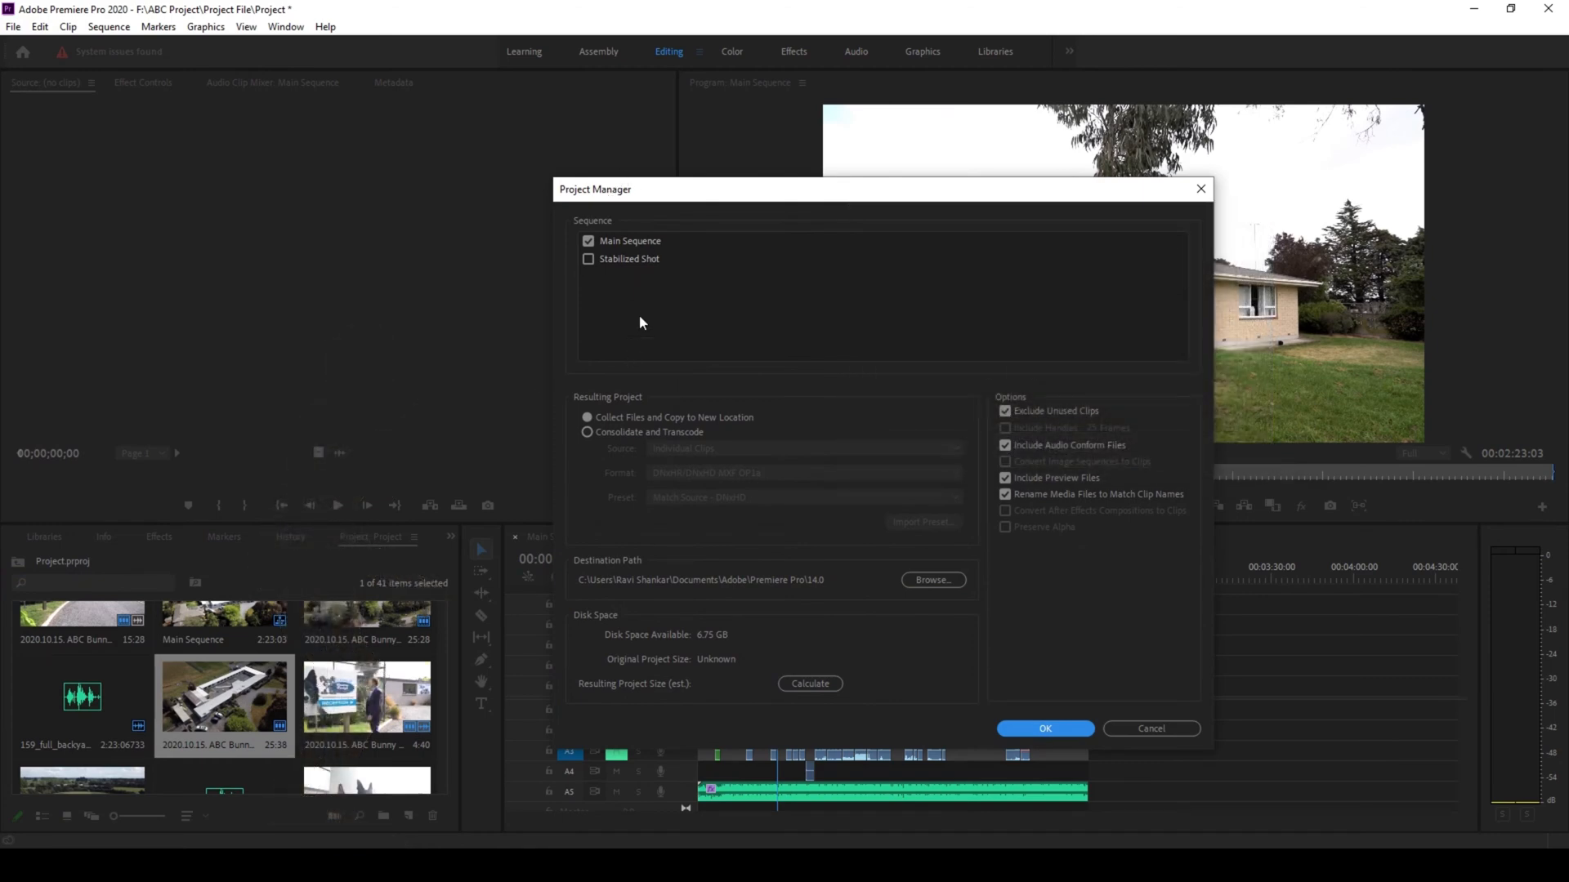
{"action": "mouse_move", "coordinate": [598, 225]}
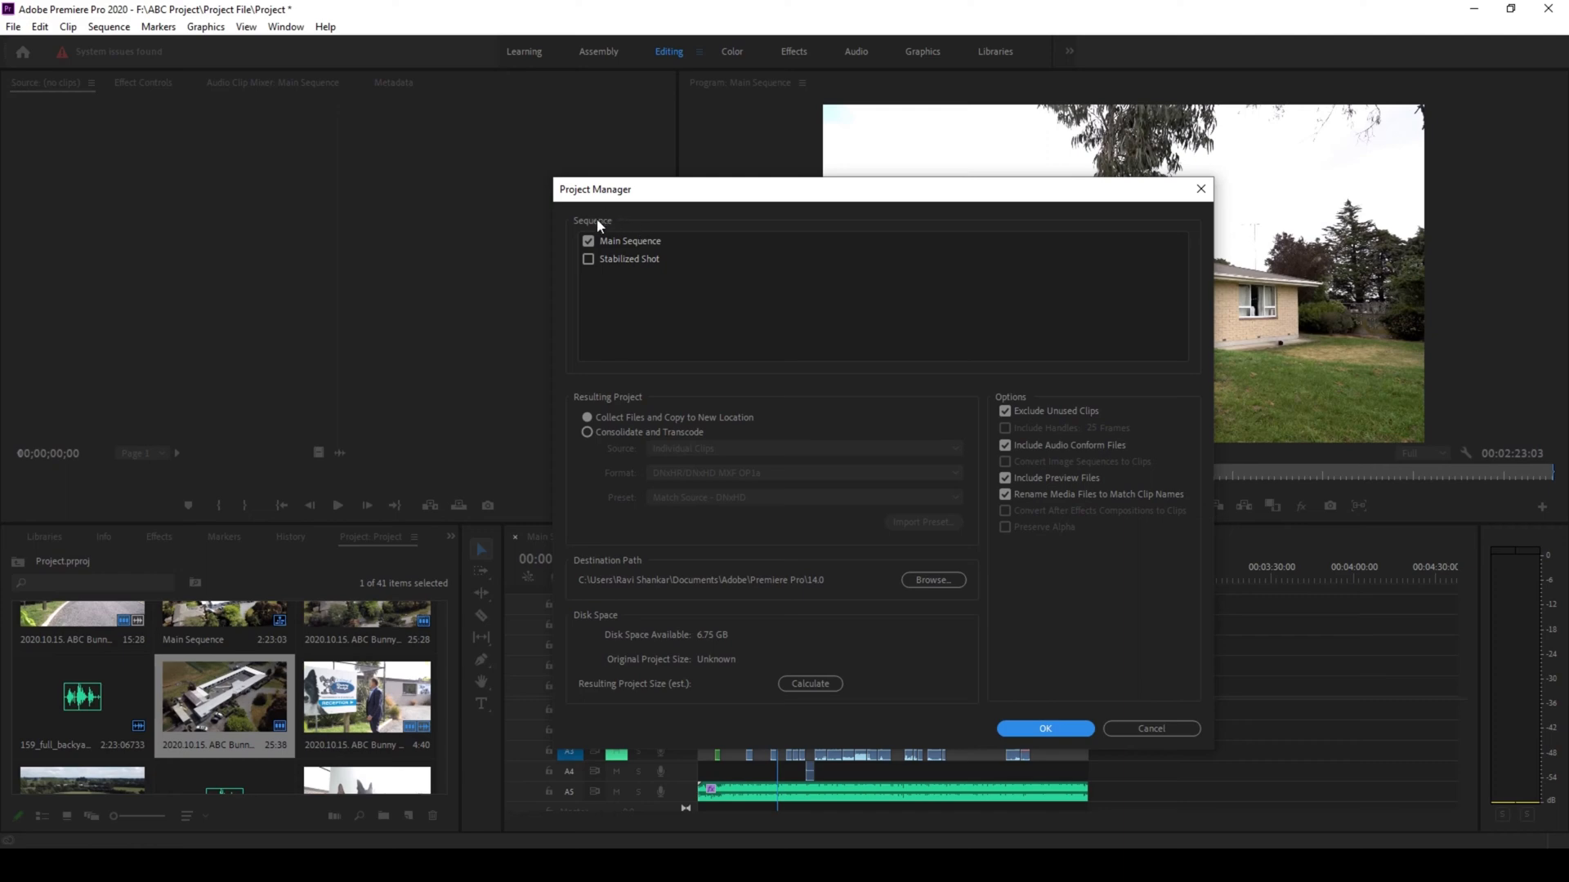
{"action": "mouse_move", "coordinate": [663, 258]}
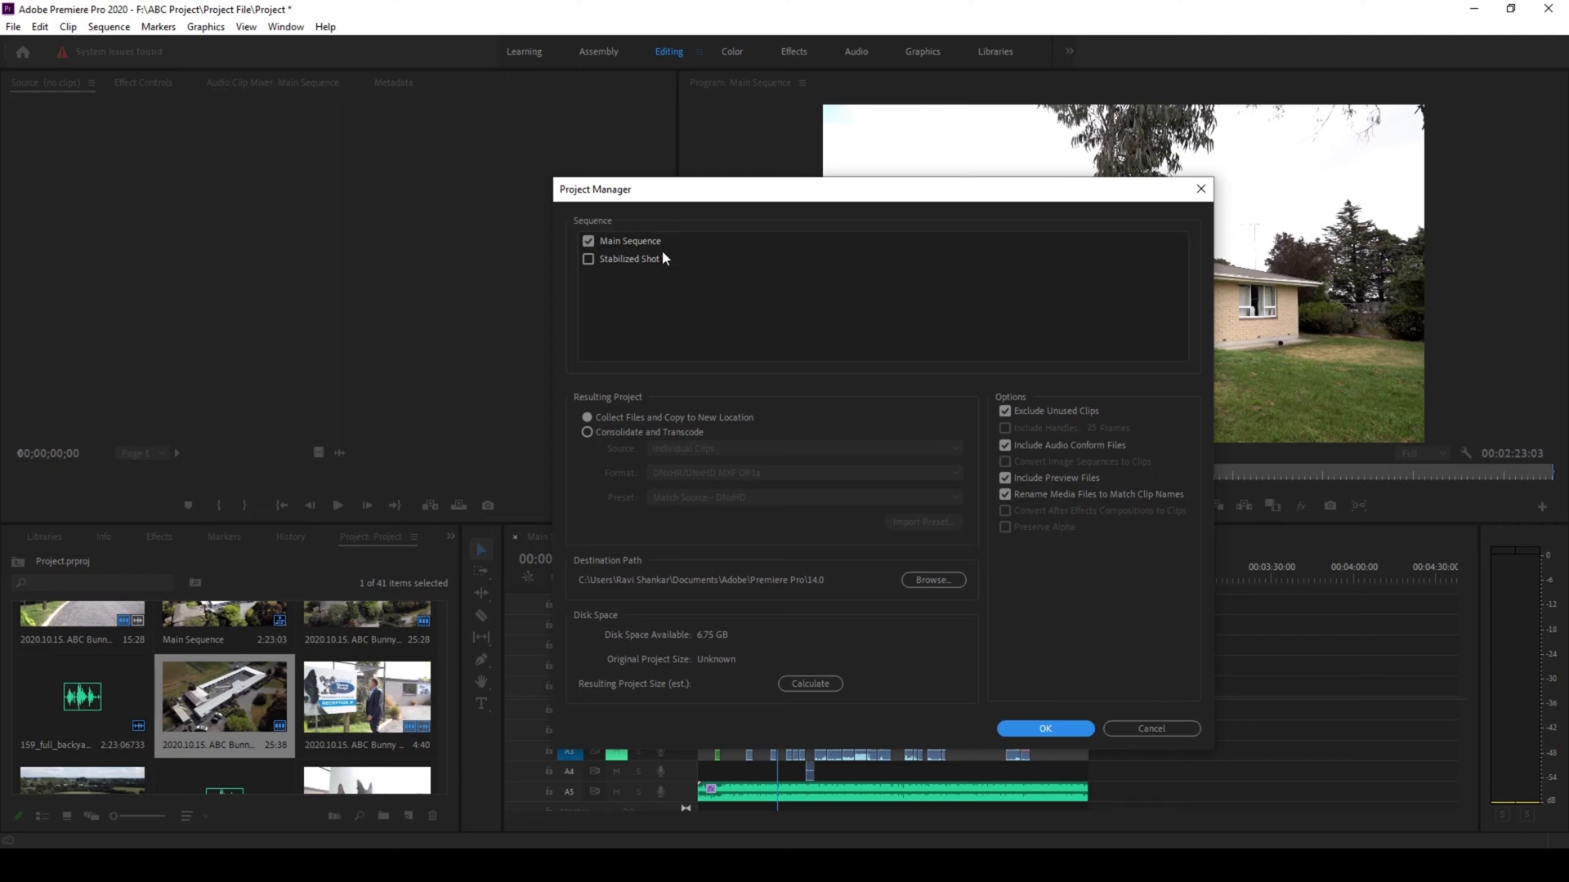
{"action": "mouse_move", "coordinate": [649, 254]}
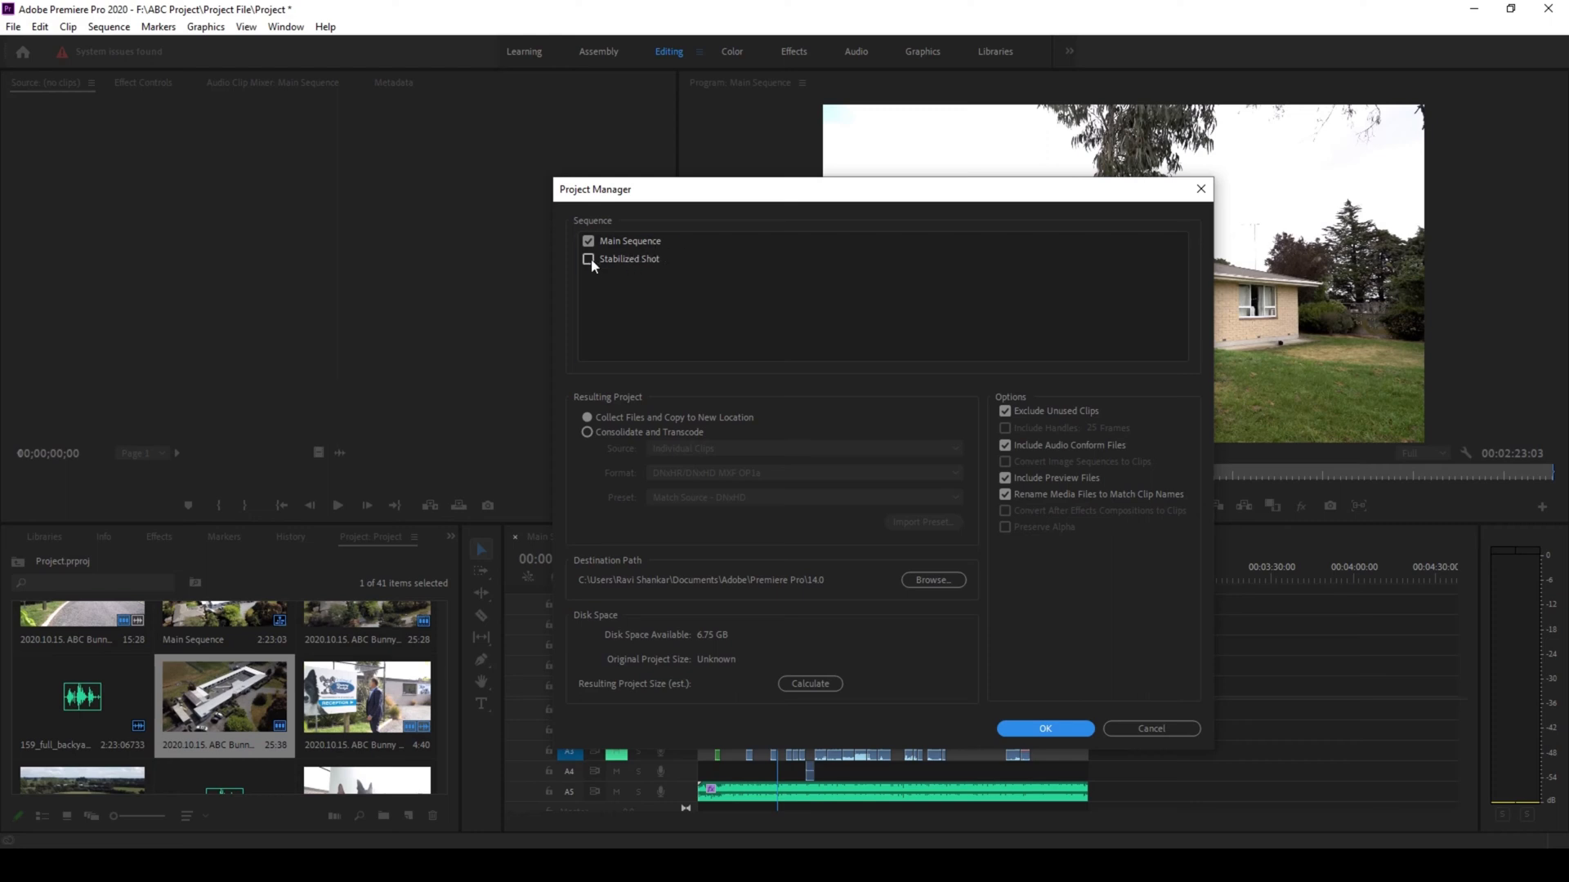
{"action": "left_click", "coordinate": [628, 241]}
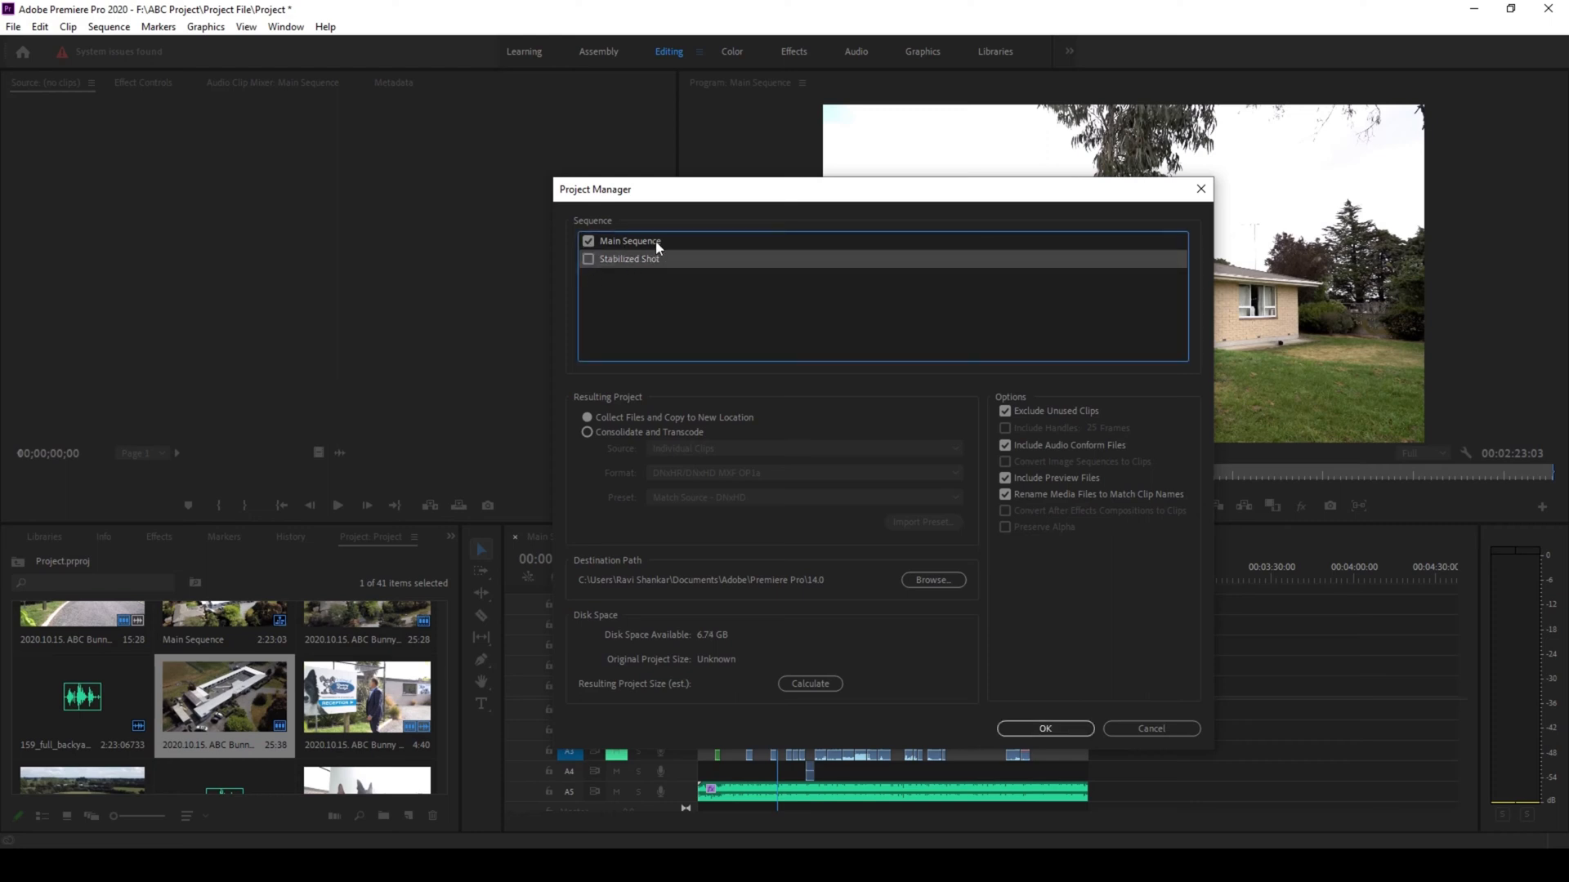
{"action": "mouse_move", "coordinate": [646, 410]}
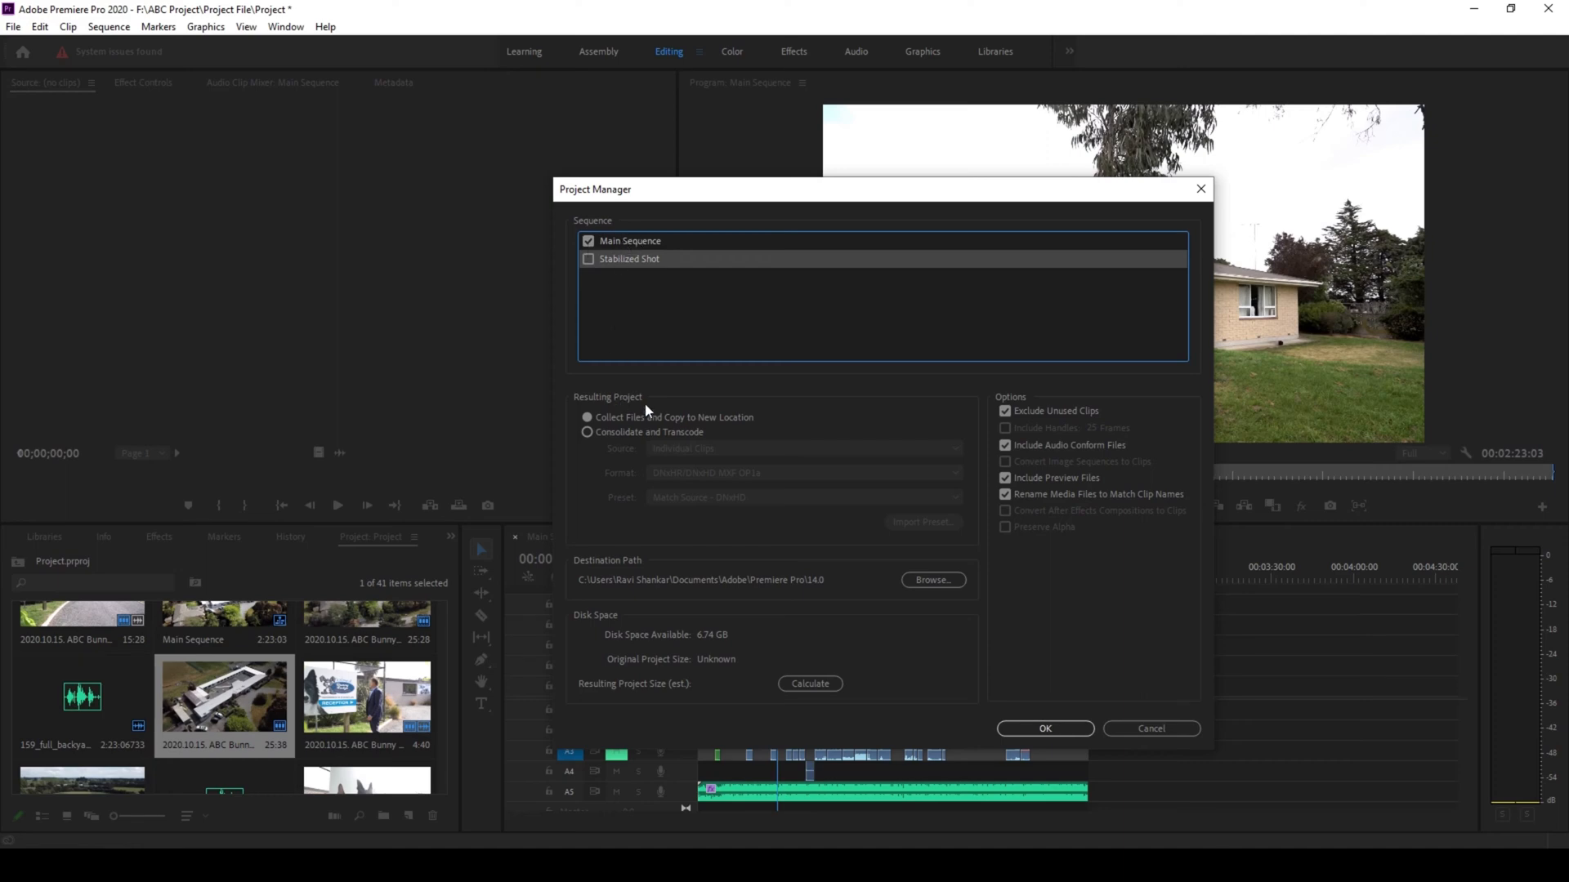
{"action": "mouse_move", "coordinate": [661, 432]}
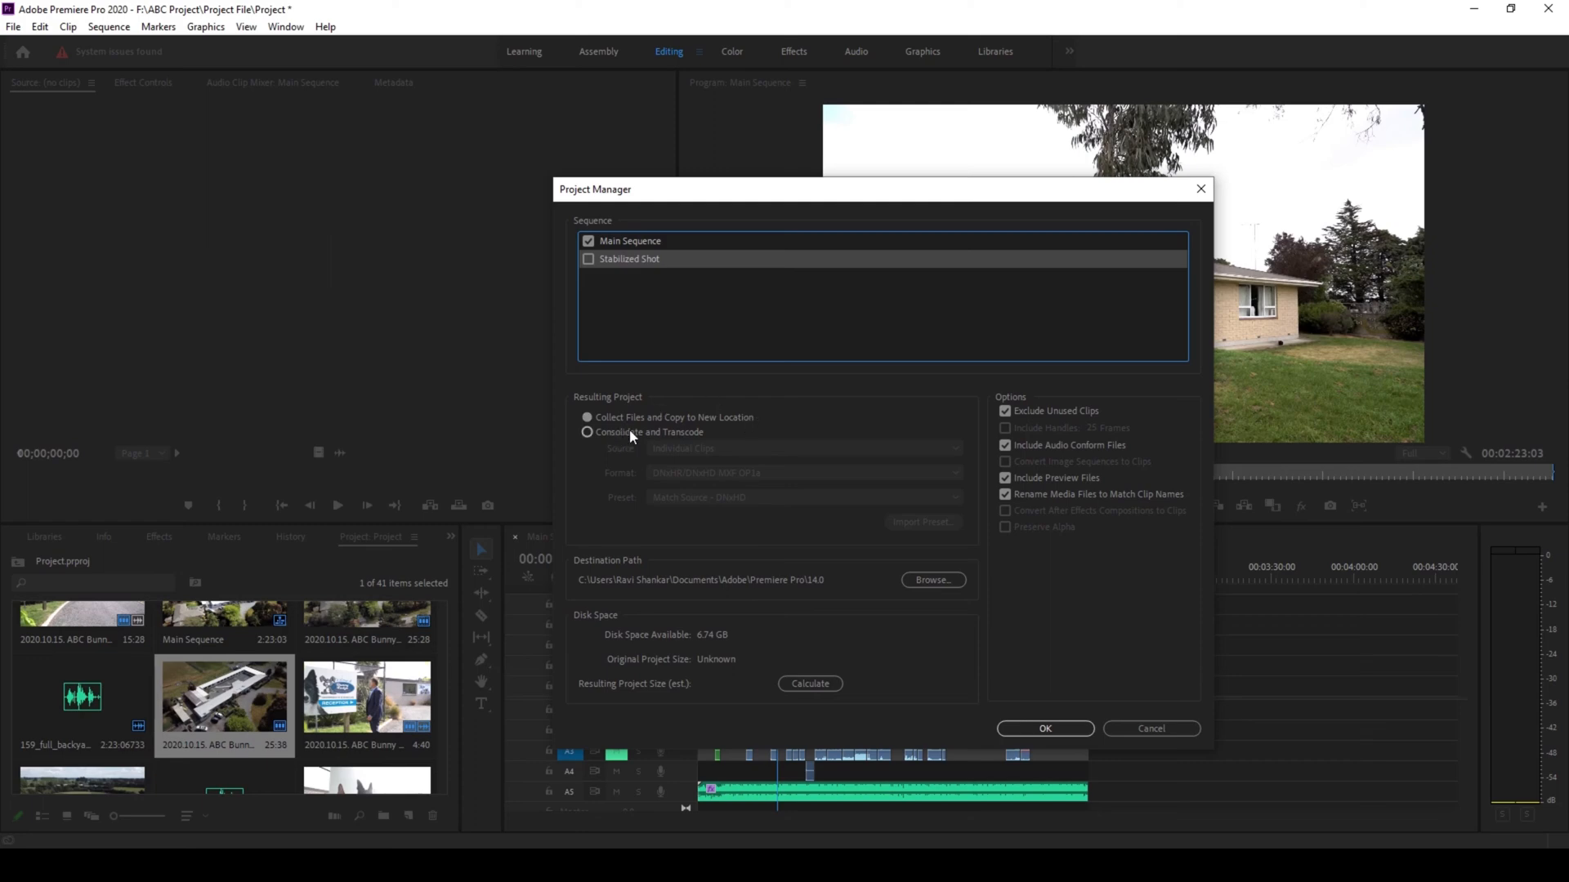
{"action": "mouse_move", "coordinate": [618, 444]}
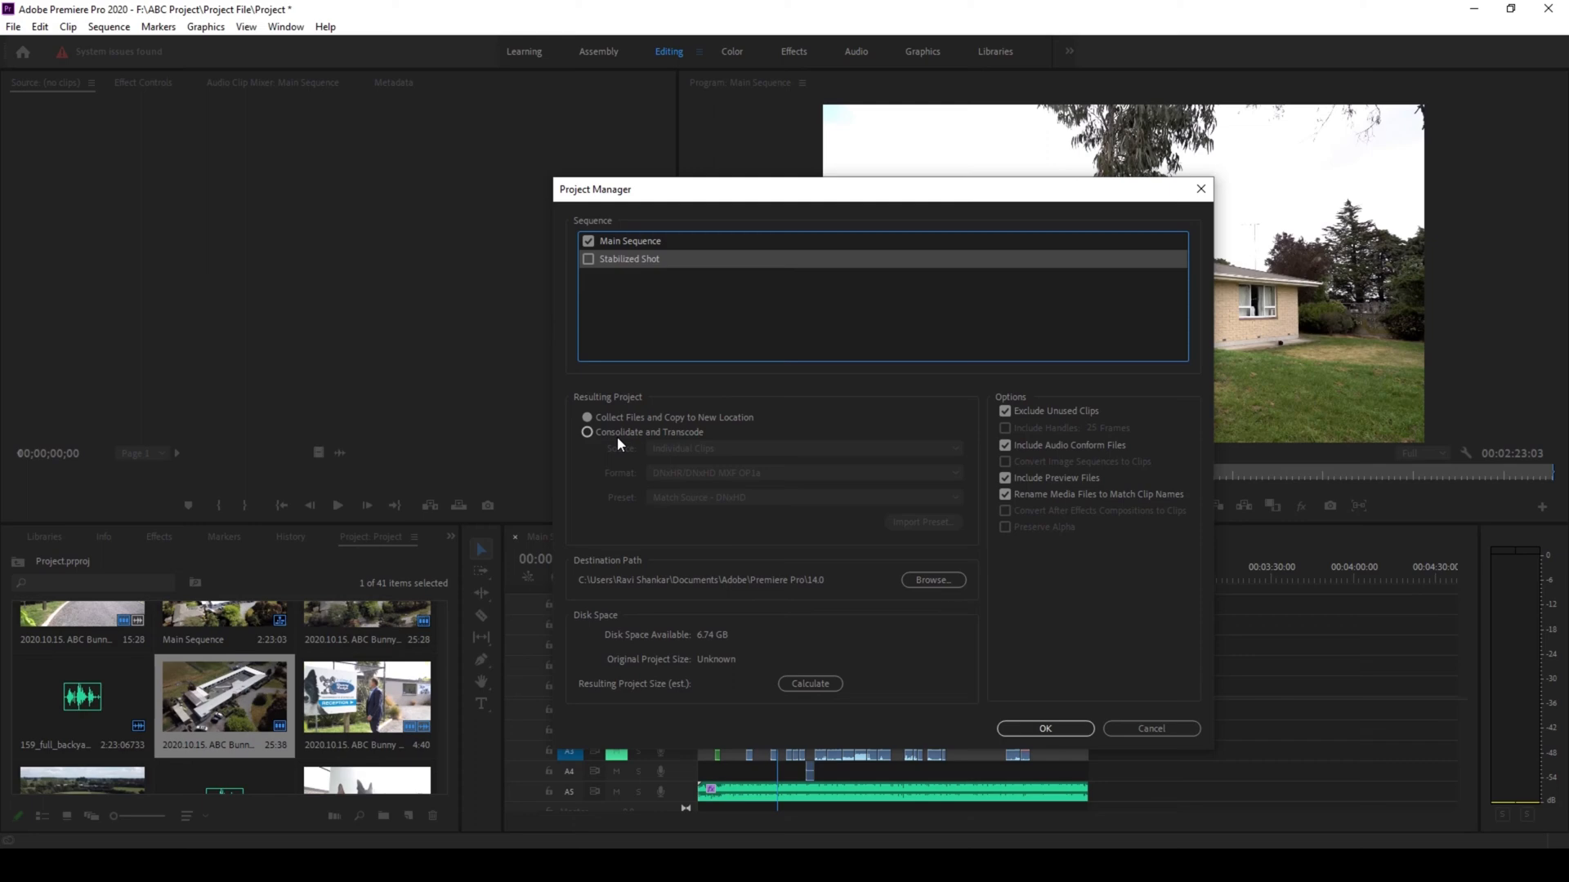
{"action": "left_click", "coordinate": [587, 417]}
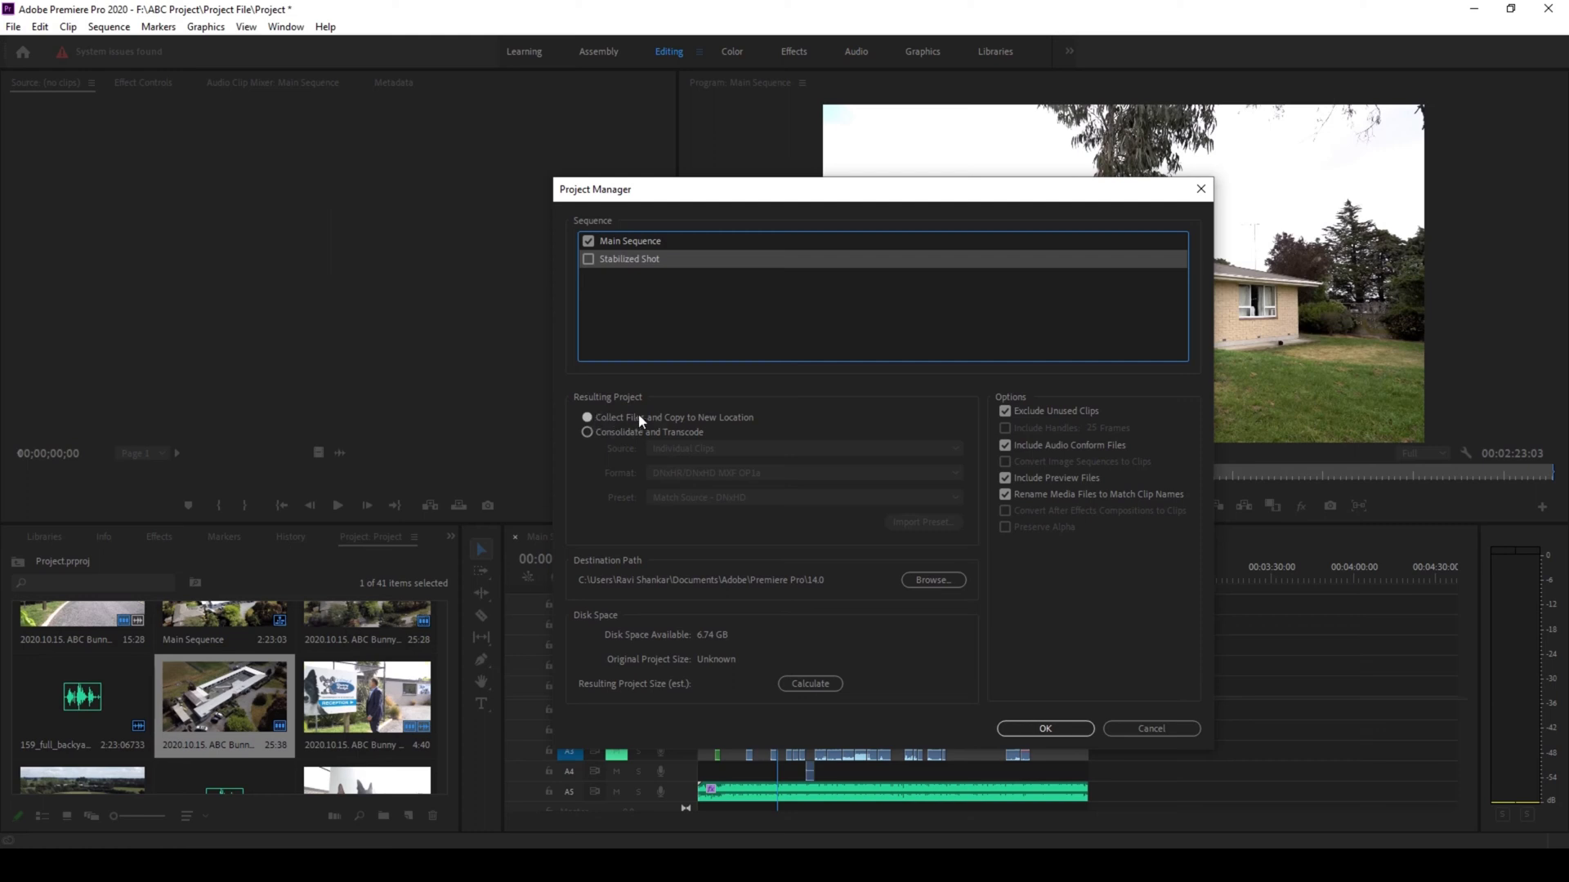
{"action": "mouse_move", "coordinate": [762, 427]}
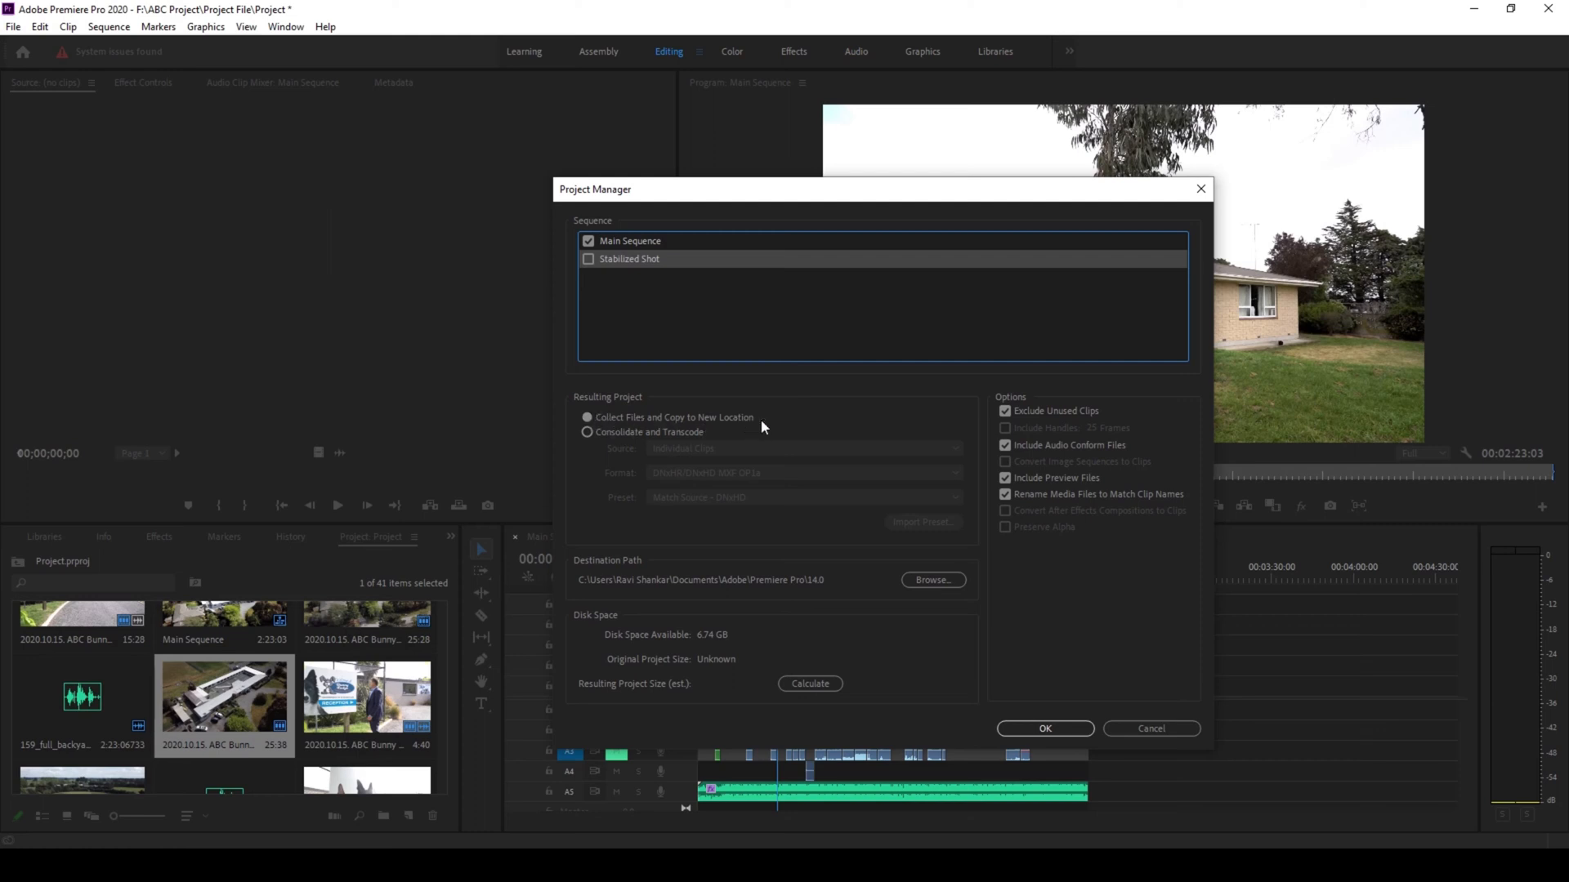
{"action": "mouse_move", "coordinate": [1143, 541]}
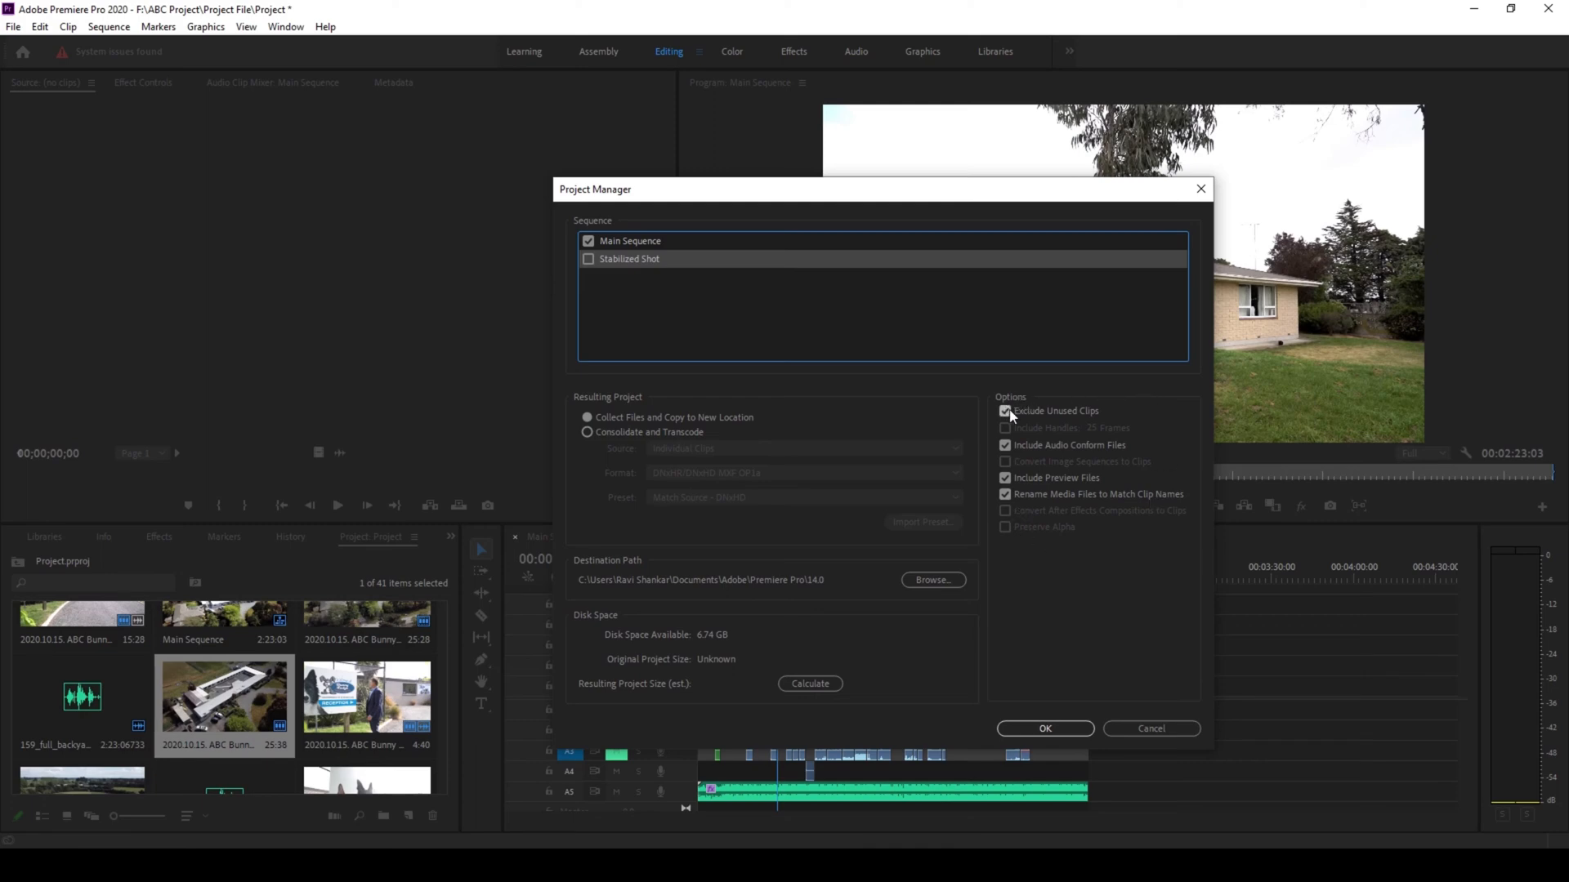
Keep Exclude Unused Clips on, turn off audio conform and preview files, leave clip renaming unchanged.
{"action": "left_click", "coordinate": [1005, 411]}
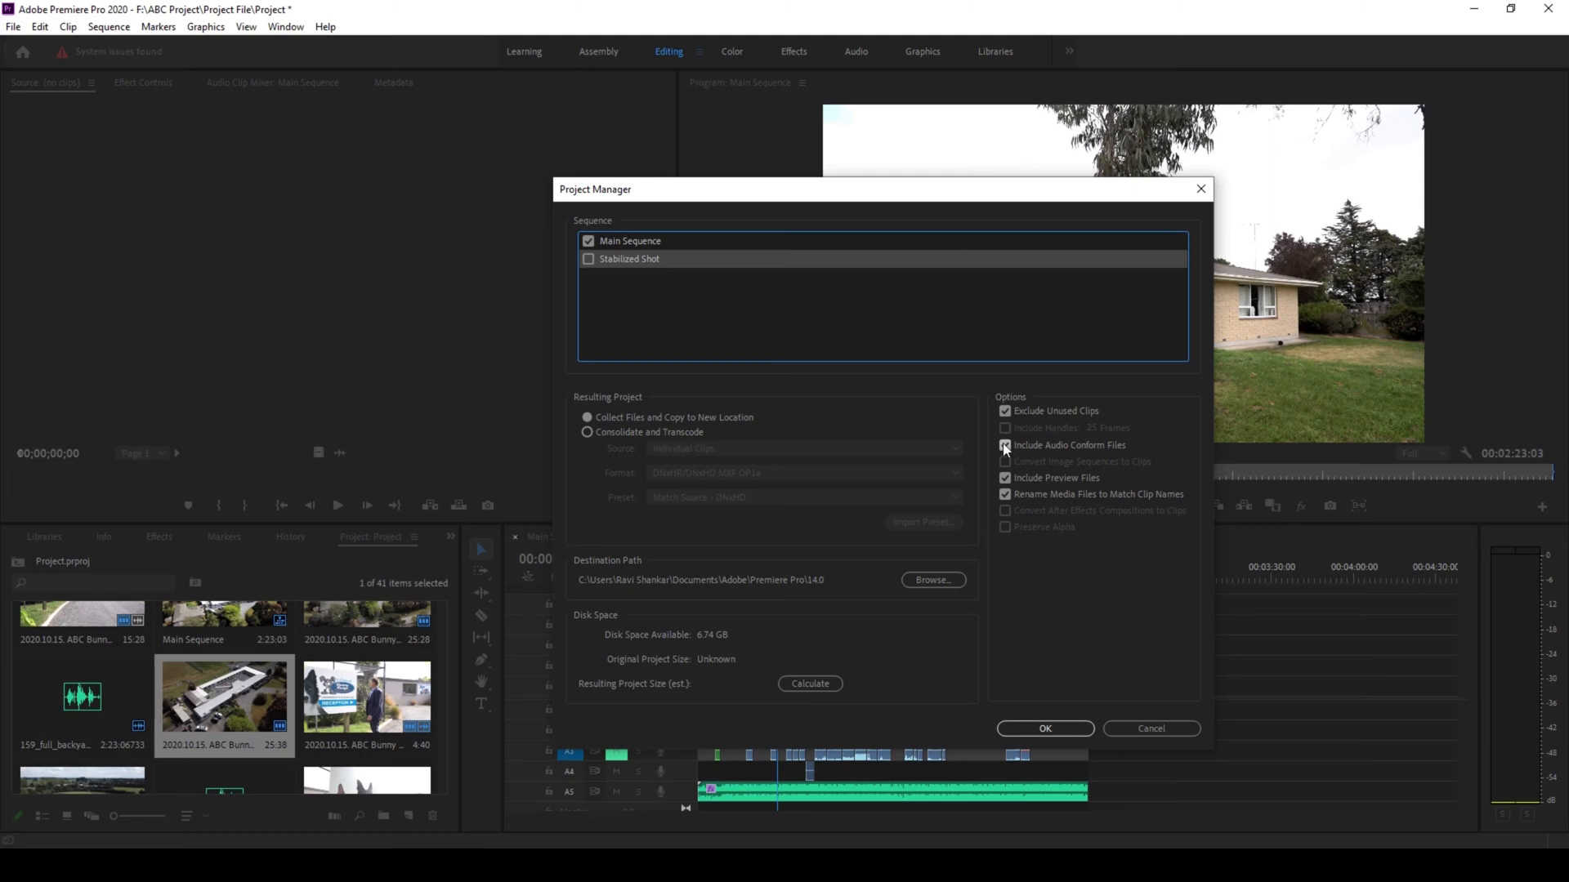
{"action": "left_click", "coordinate": [1005, 444]}
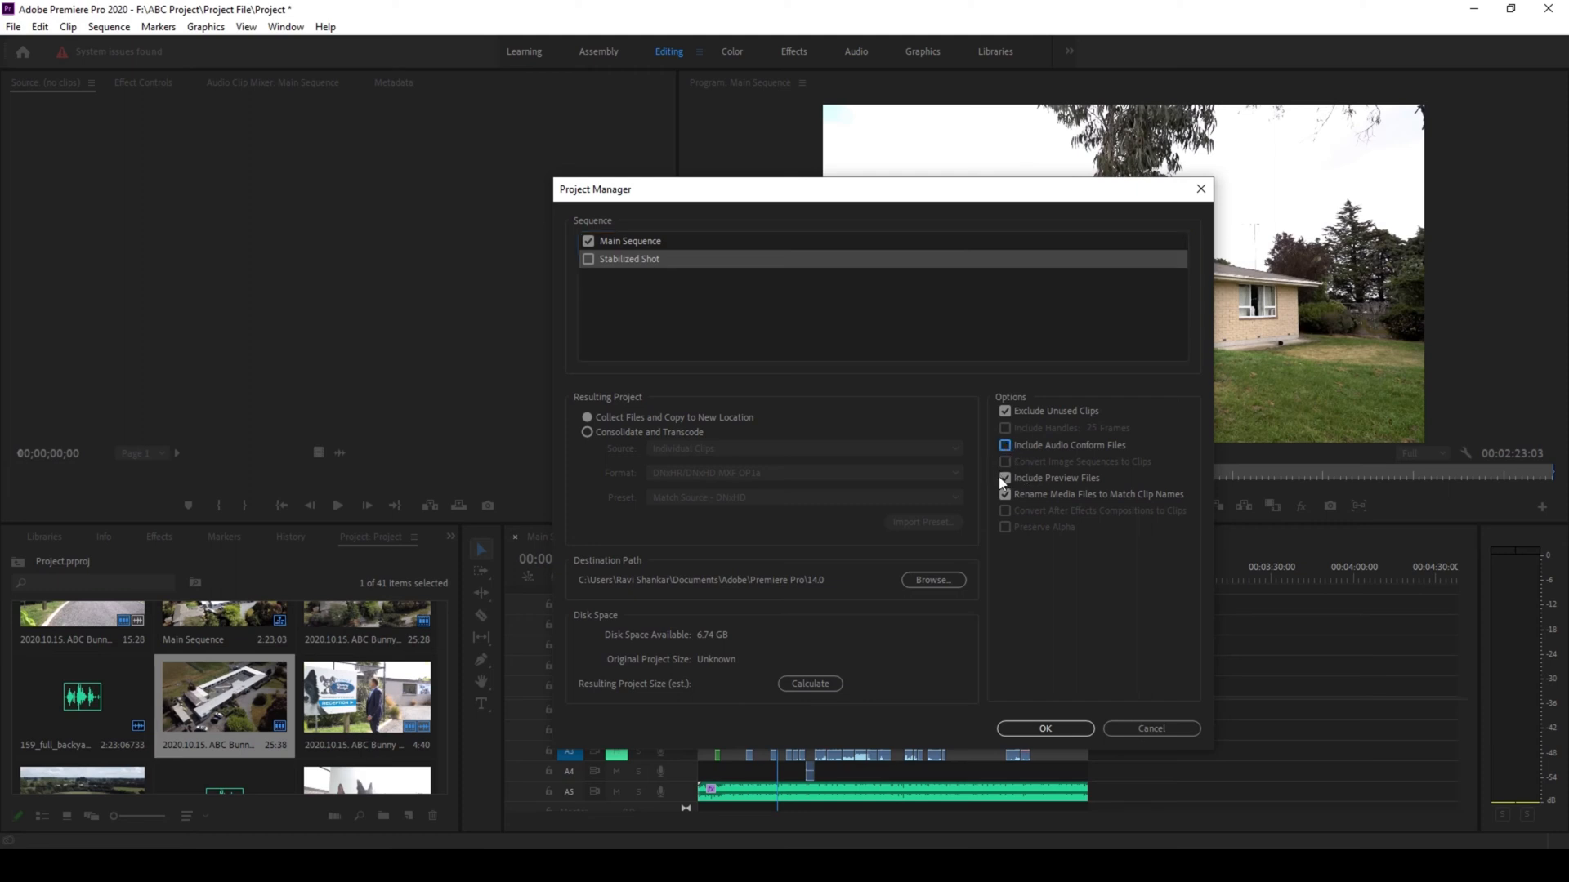
{"action": "left_click", "coordinate": [1006, 477]}
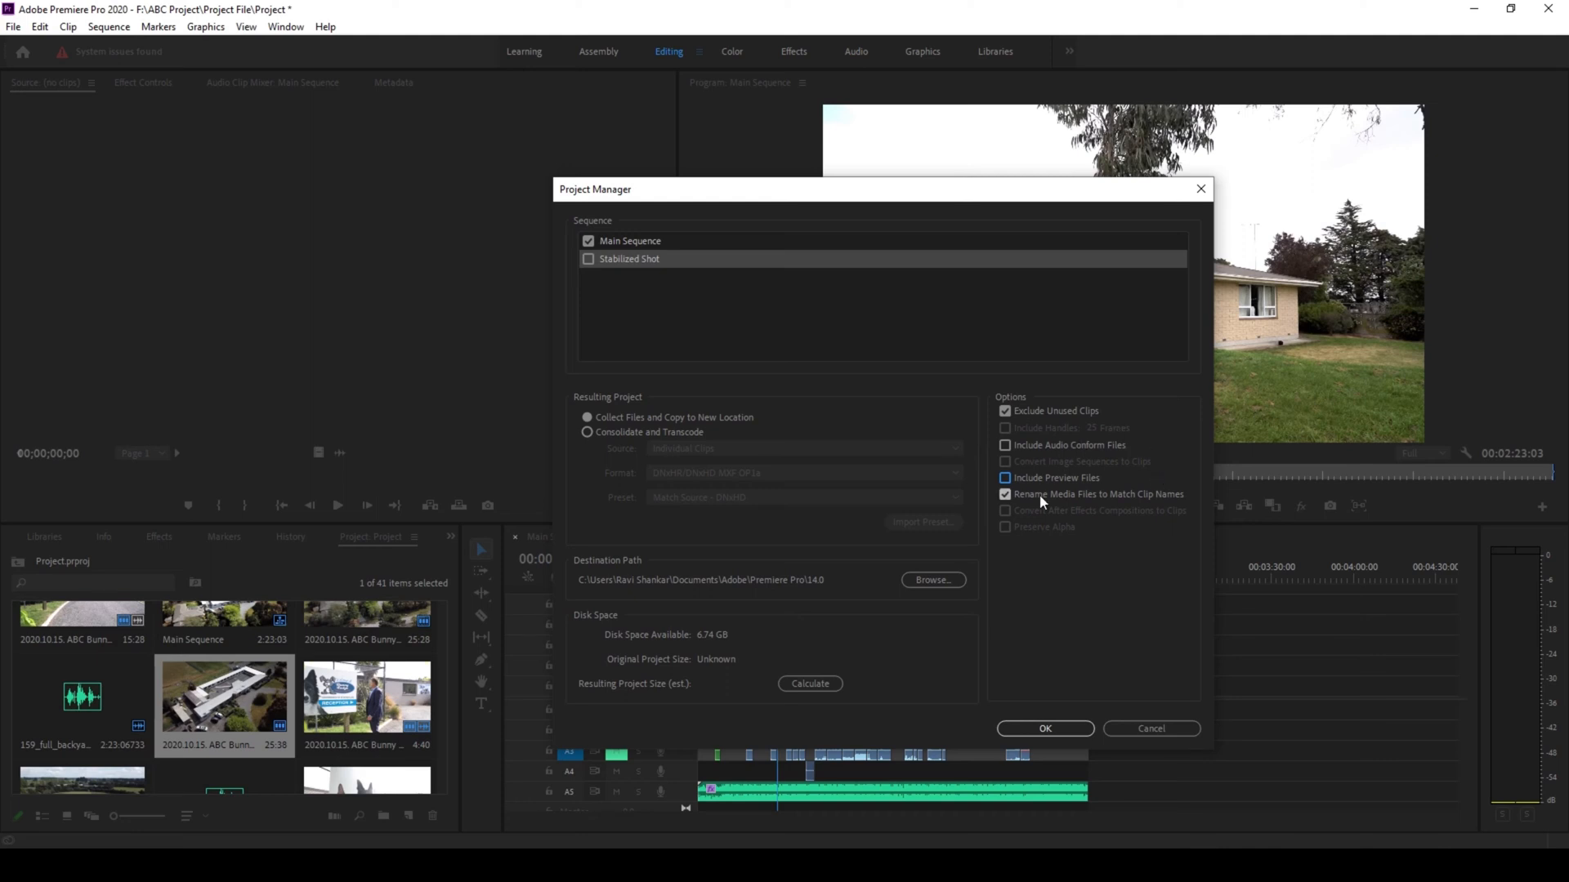
{"action": "left_click", "coordinate": [1005, 493]}
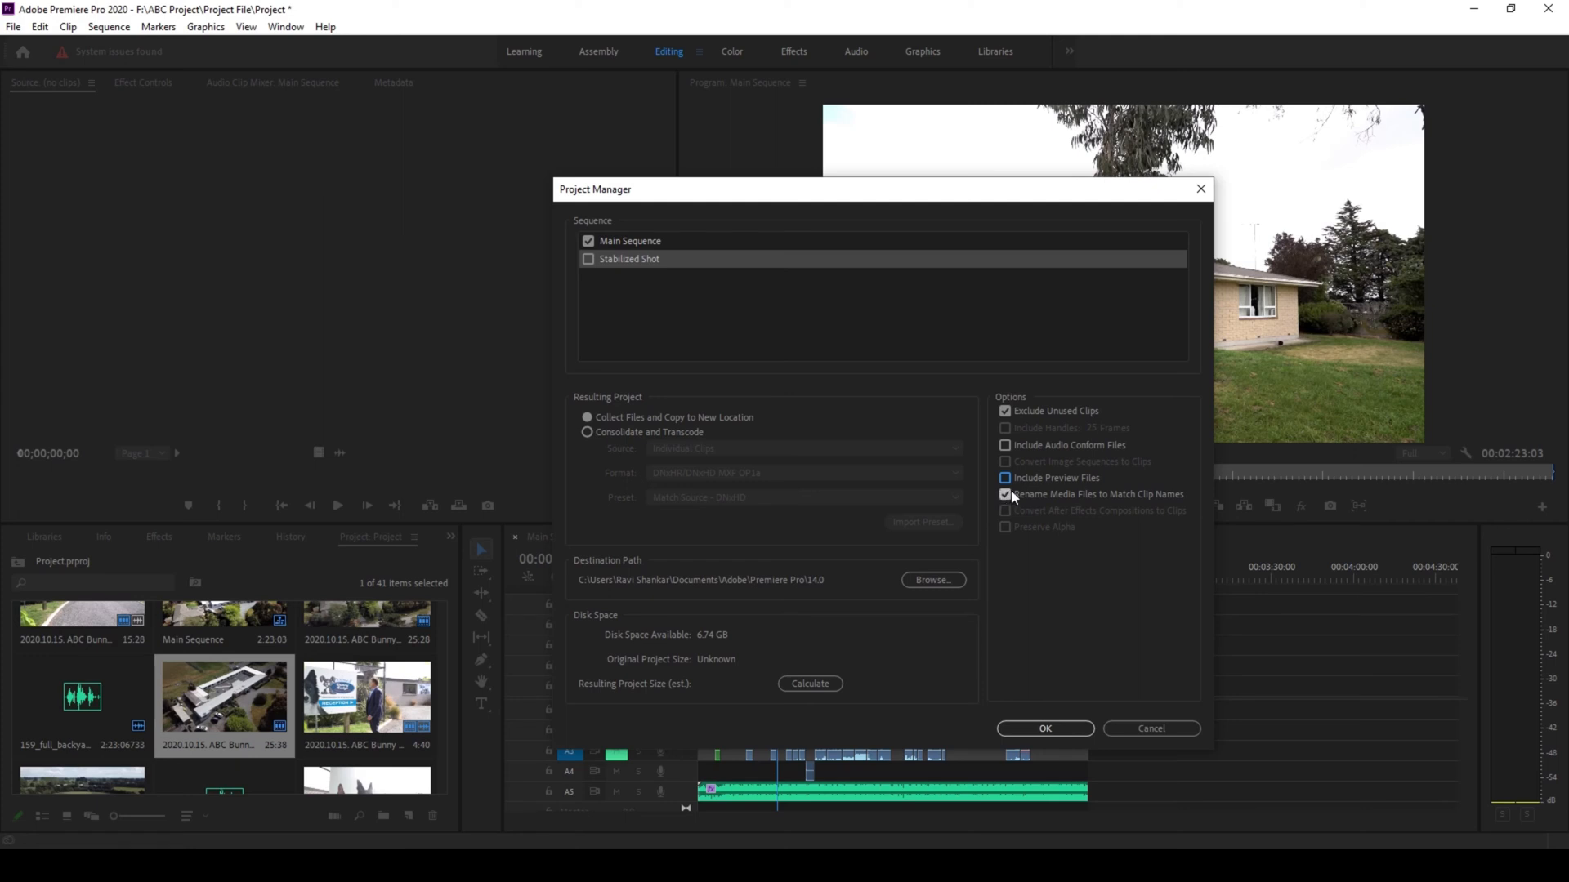
{"action": "left_click", "coordinate": [1005, 494]}
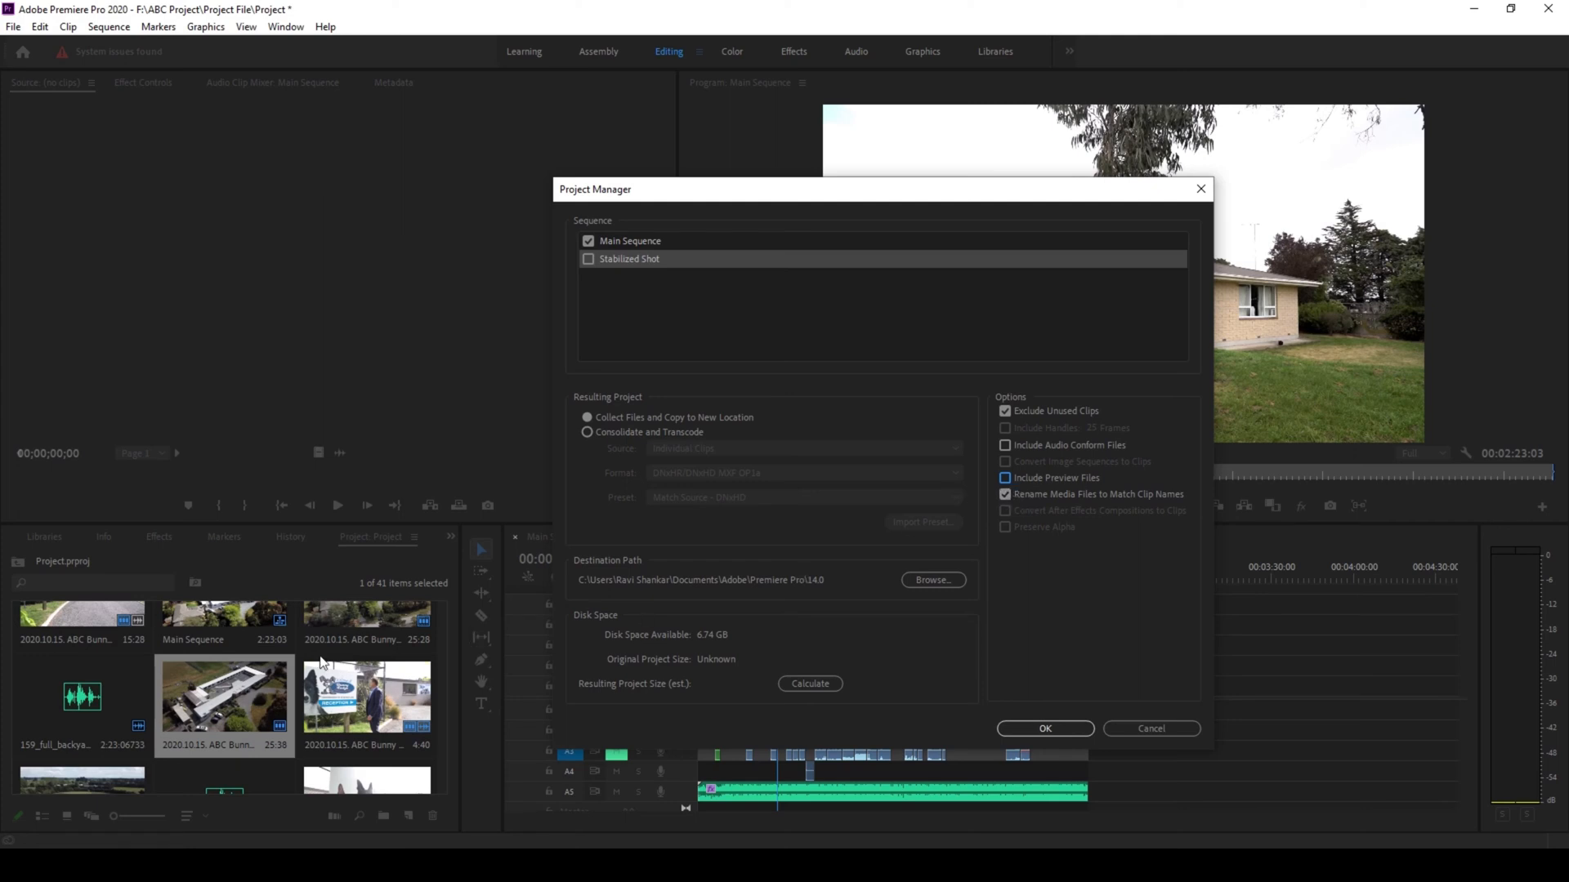
{"action": "mouse_move", "coordinate": [254, 644]}
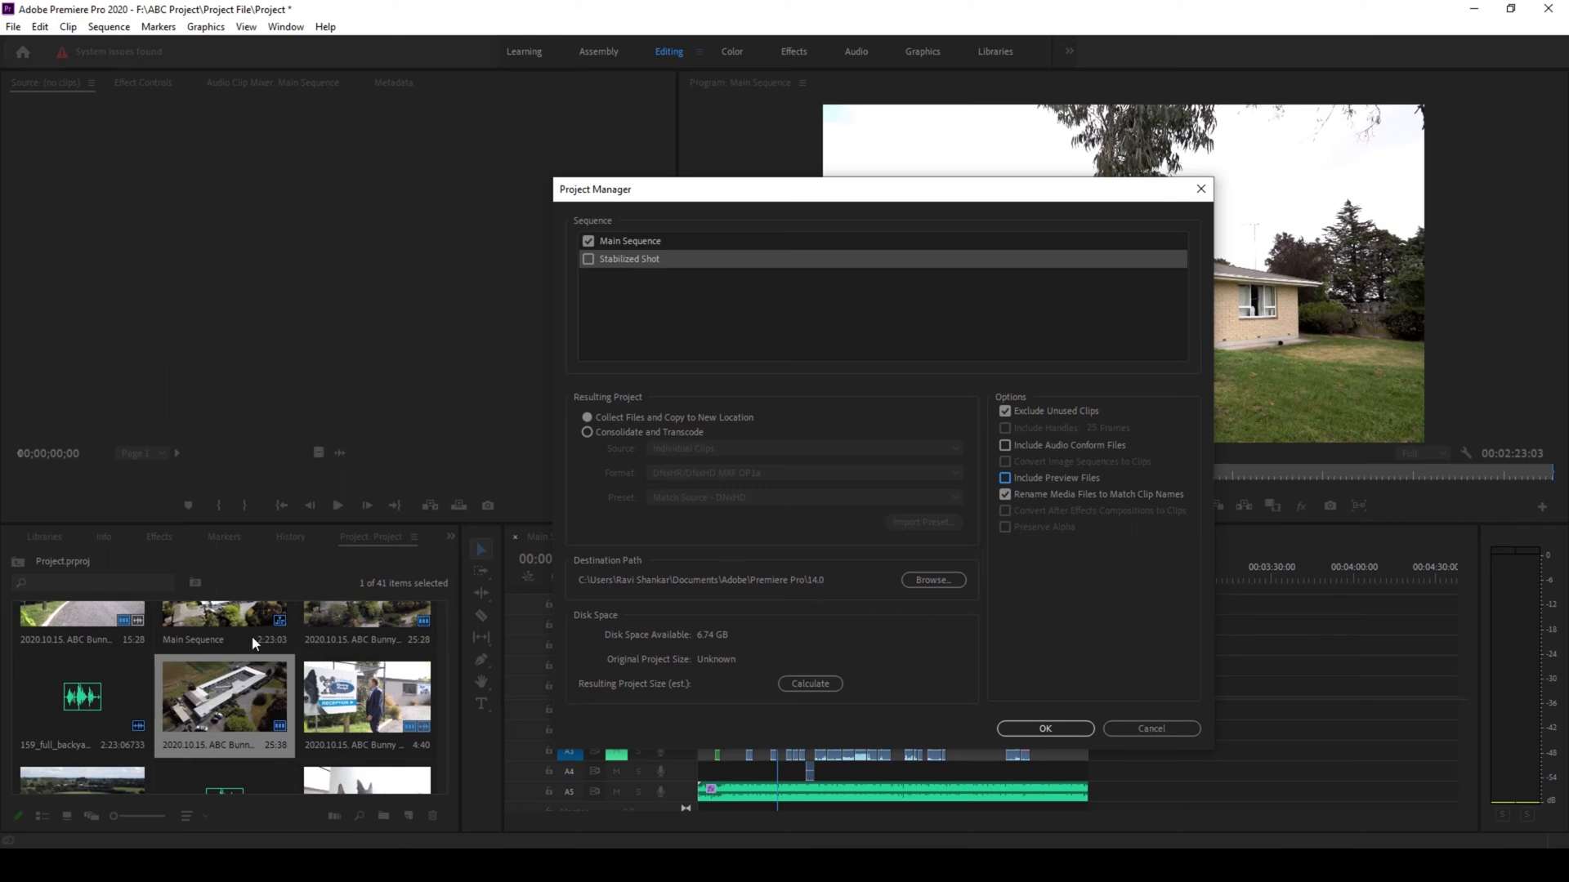
{"action": "mouse_move", "coordinate": [970, 520]}
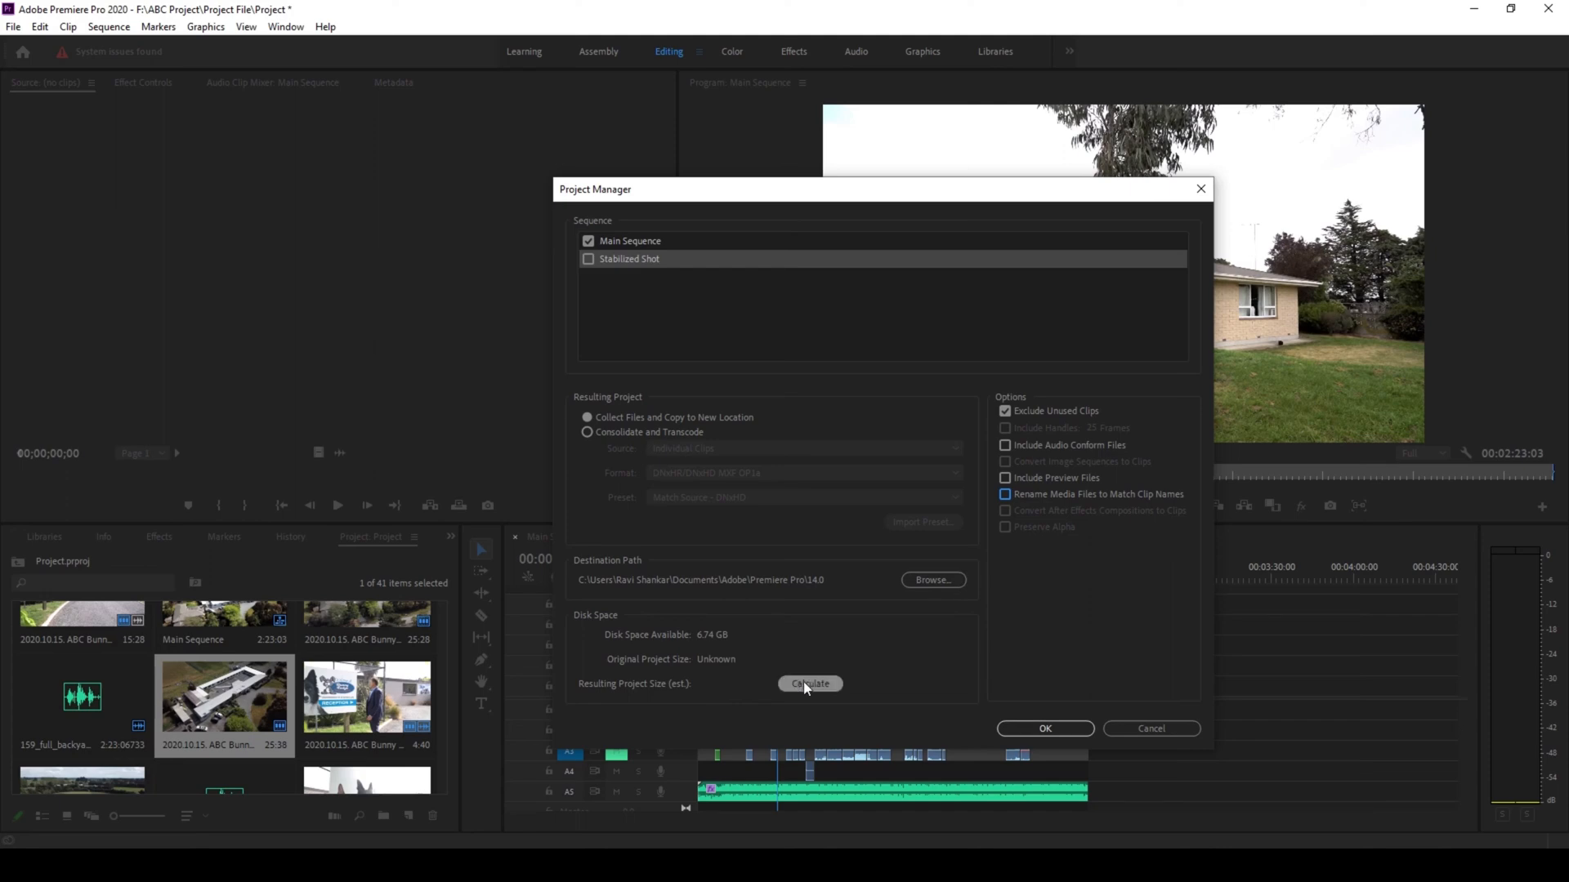
Calculate the 3.21 GB estimate, confirm, save the project and let media copying finish.
{"action": "left_click", "coordinate": [809, 683]}
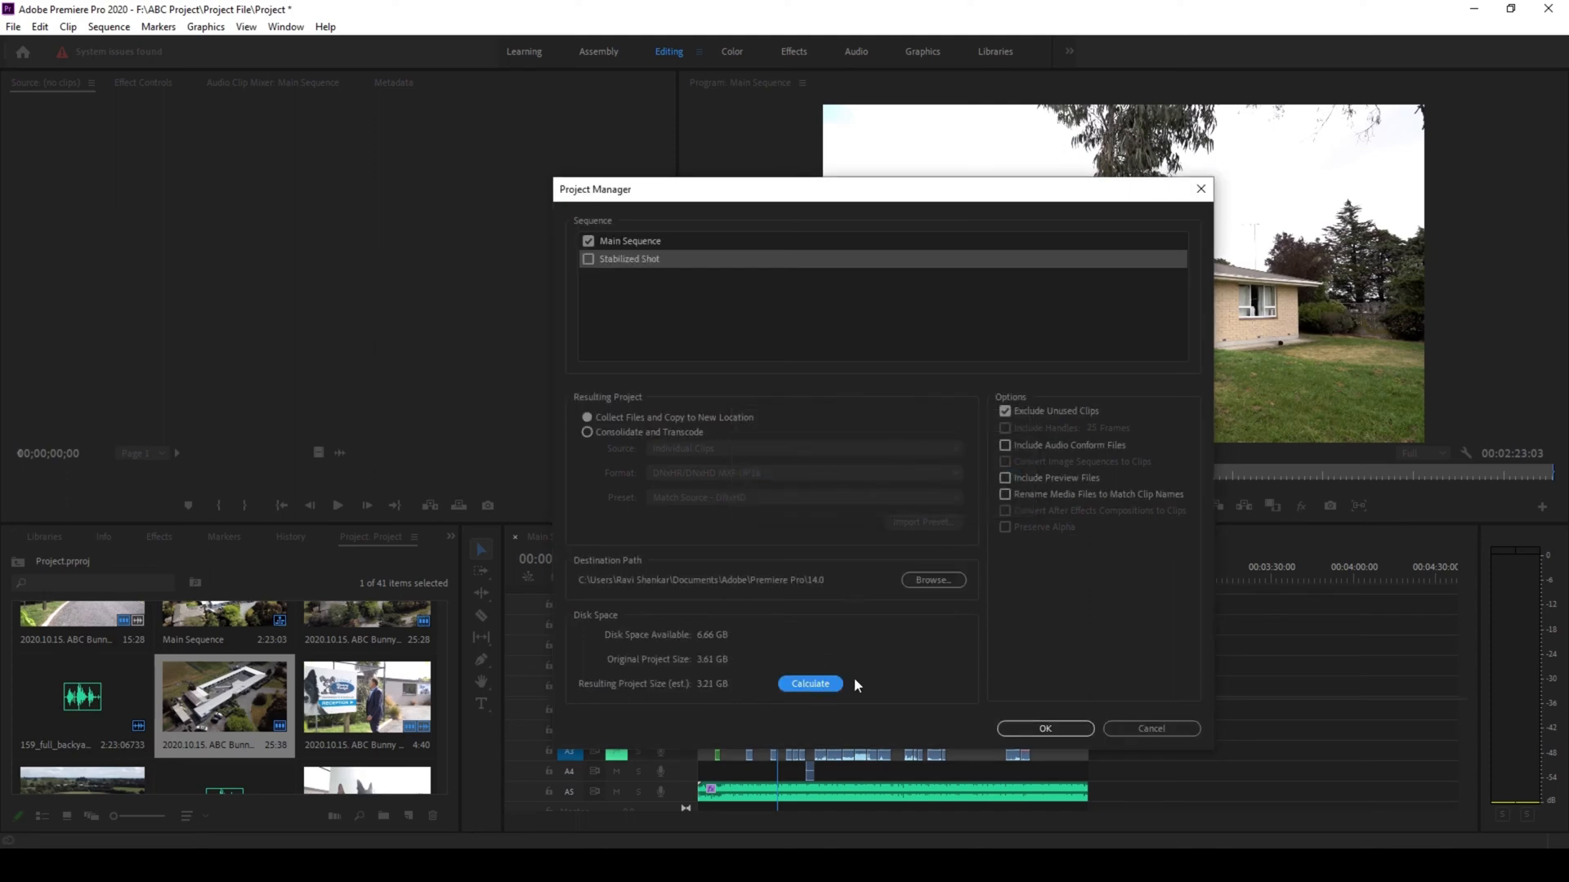
{"action": "mouse_move", "coordinate": [698, 677]}
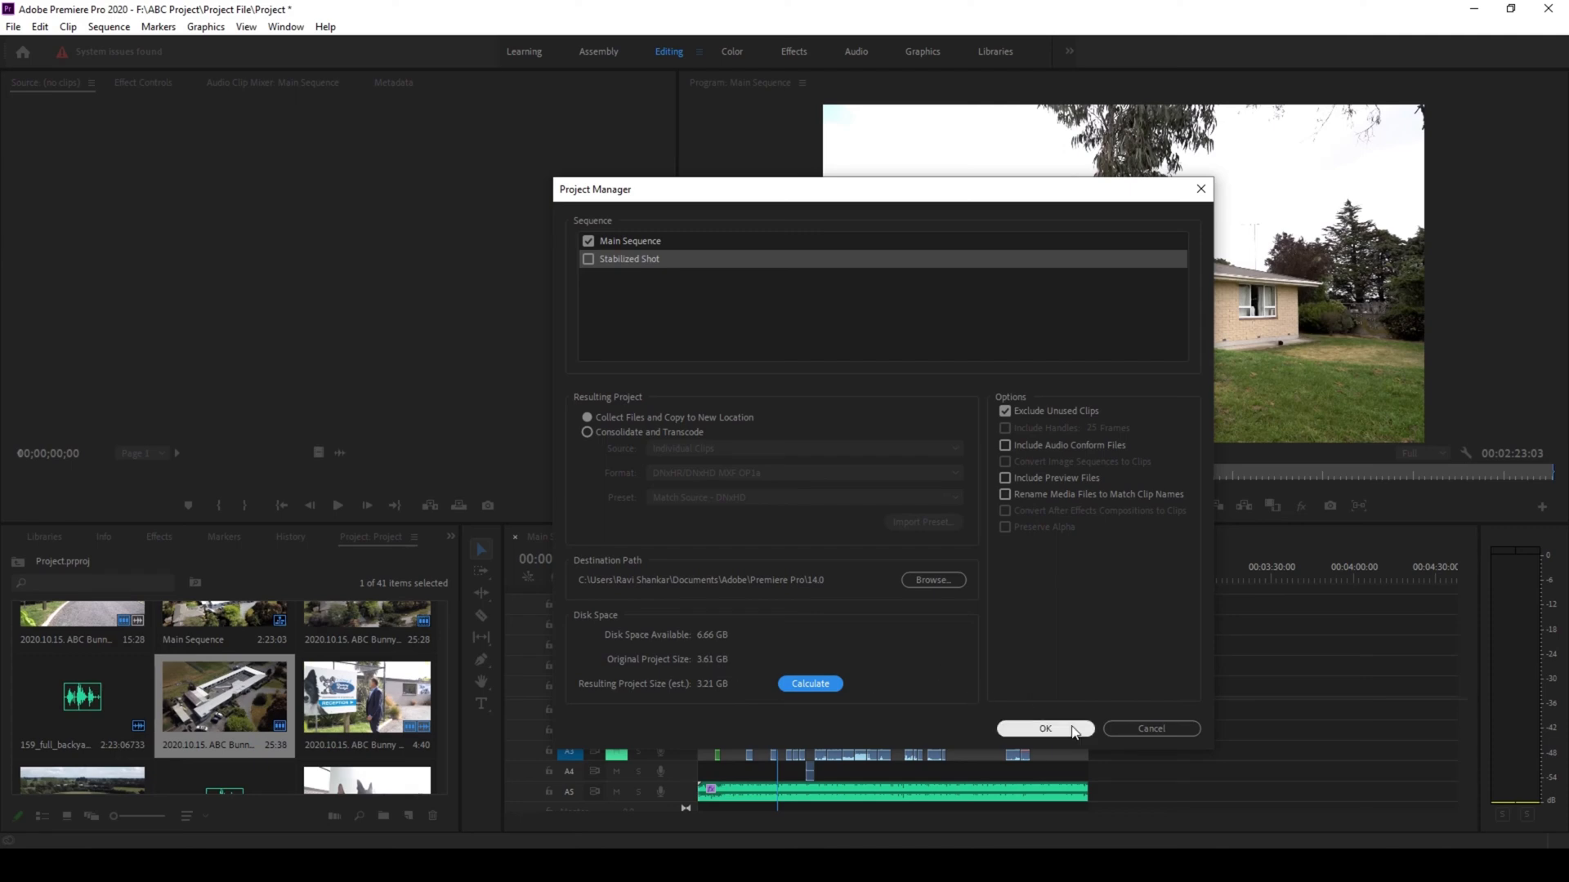
{"action": "left_click", "coordinate": [1045, 729]}
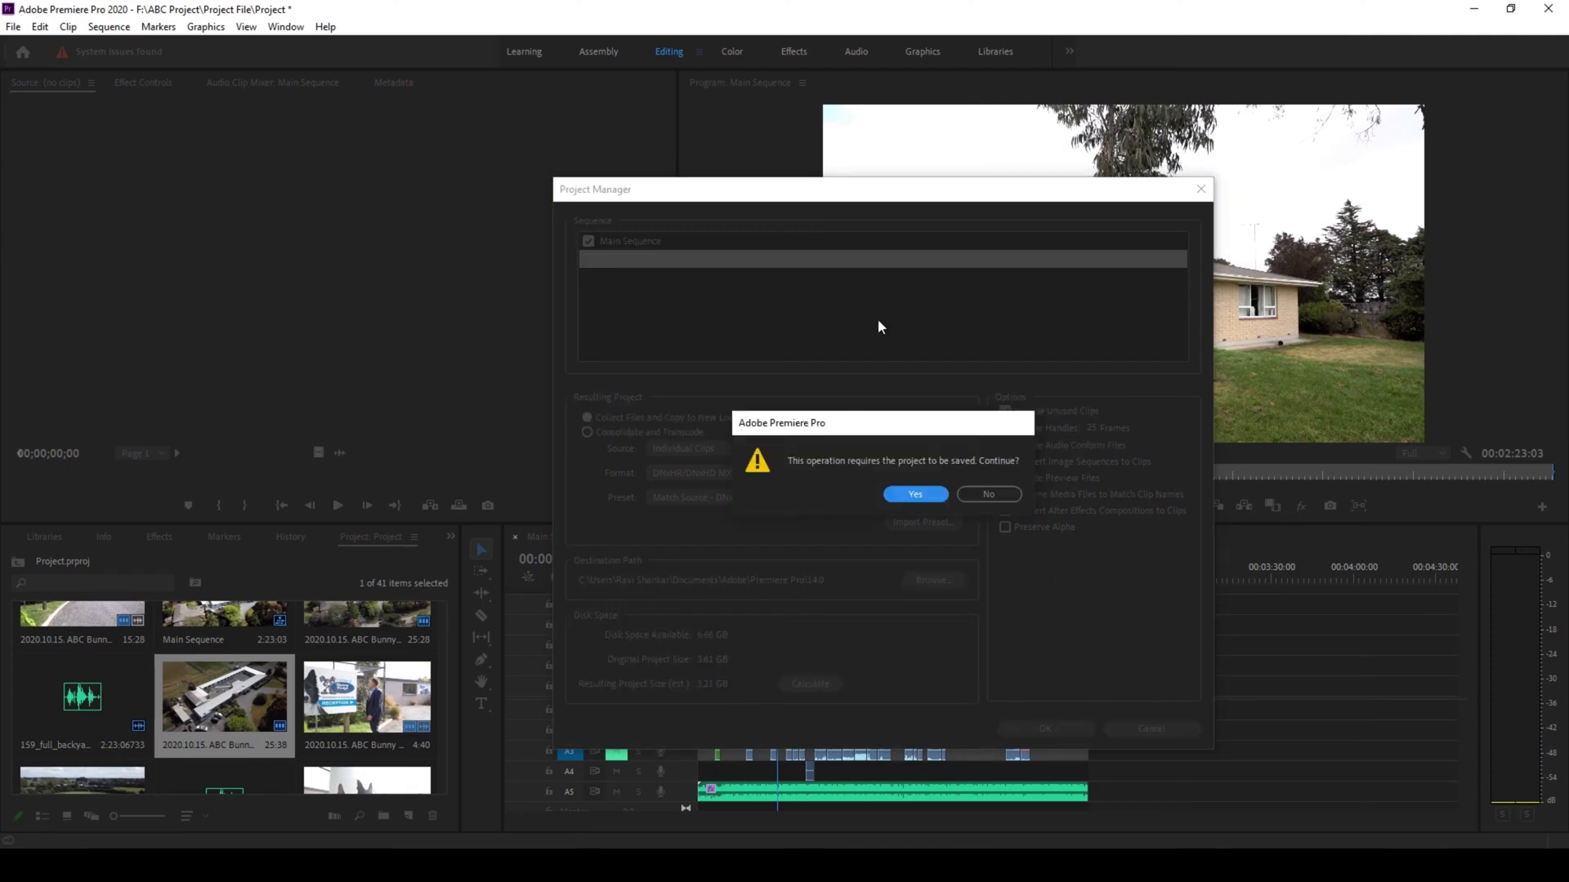
{"action": "left_click", "coordinate": [912, 494]}
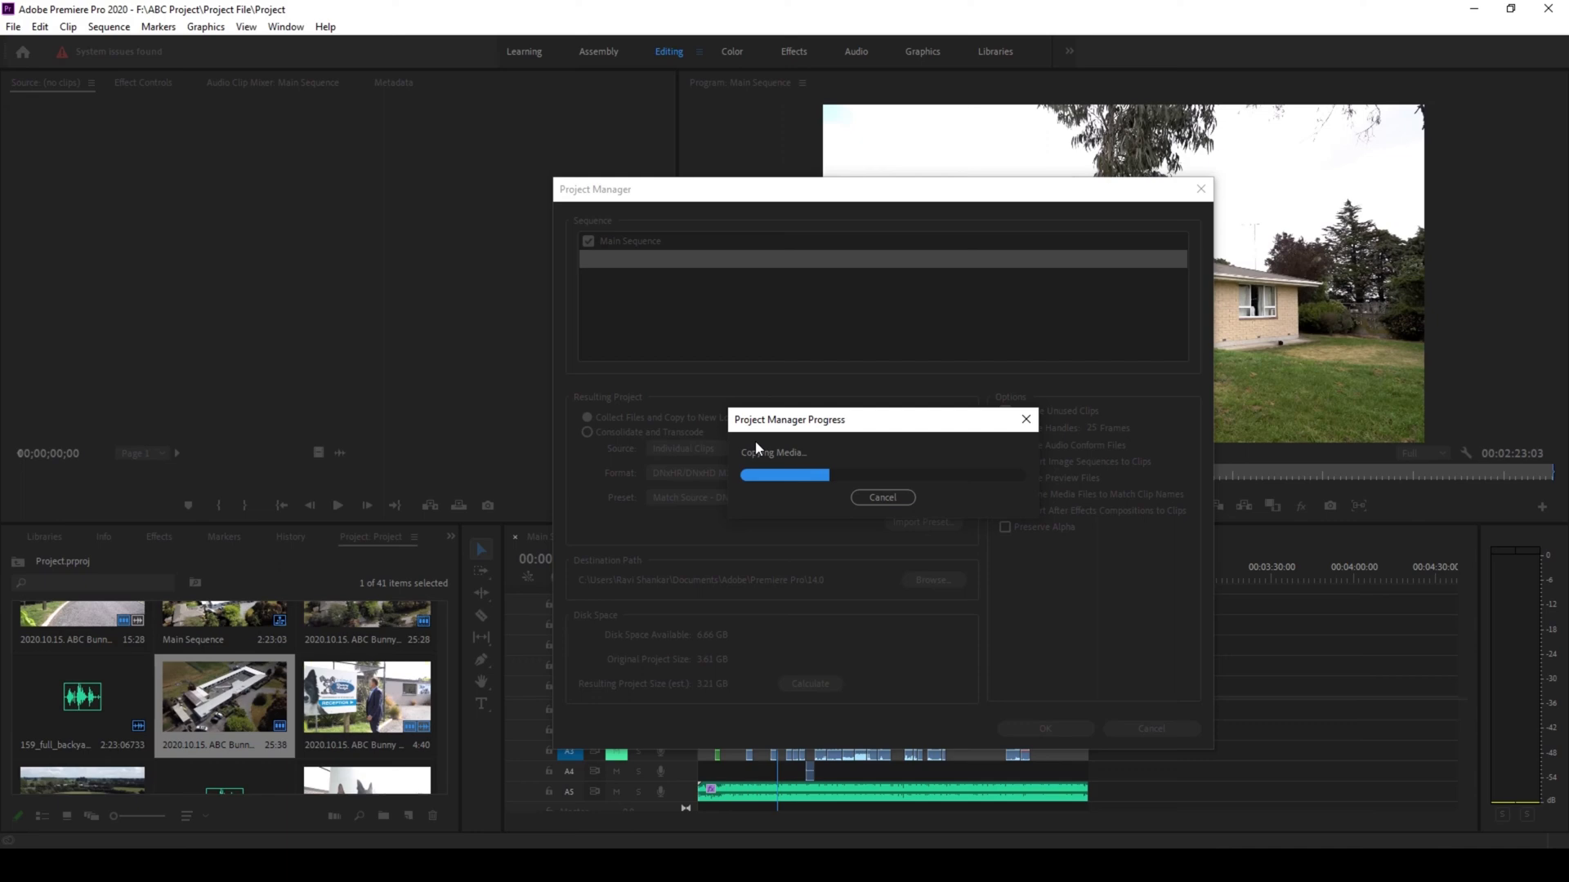
{"action": "left_click", "coordinate": [881, 497]}
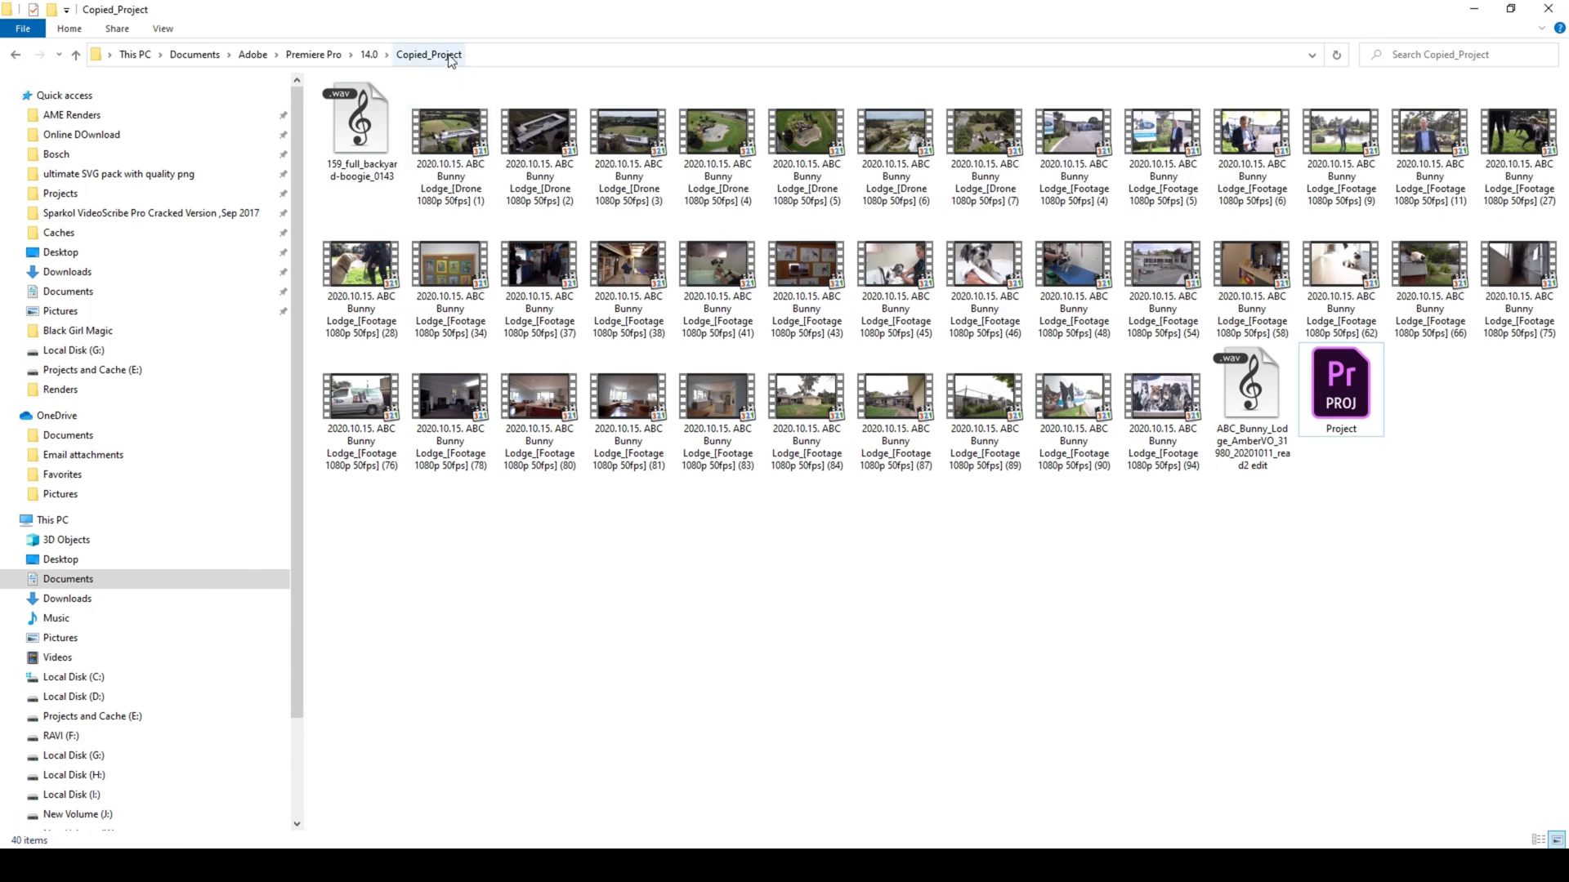
{"action": "mouse_move", "coordinate": [477, 51]}
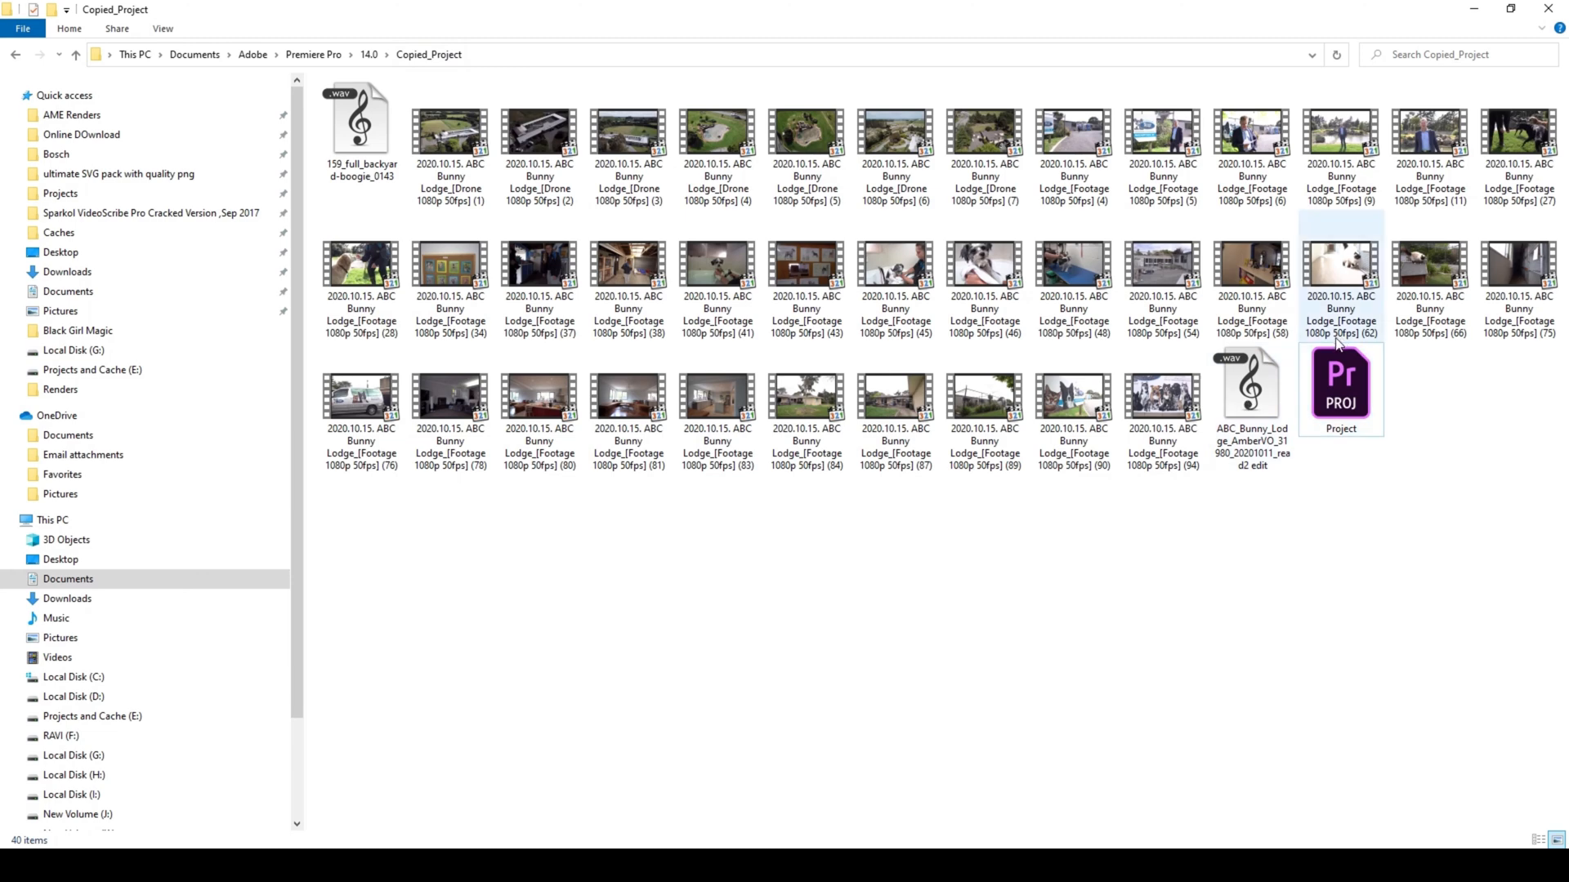
{"action": "mouse_move", "coordinate": [1339, 391]}
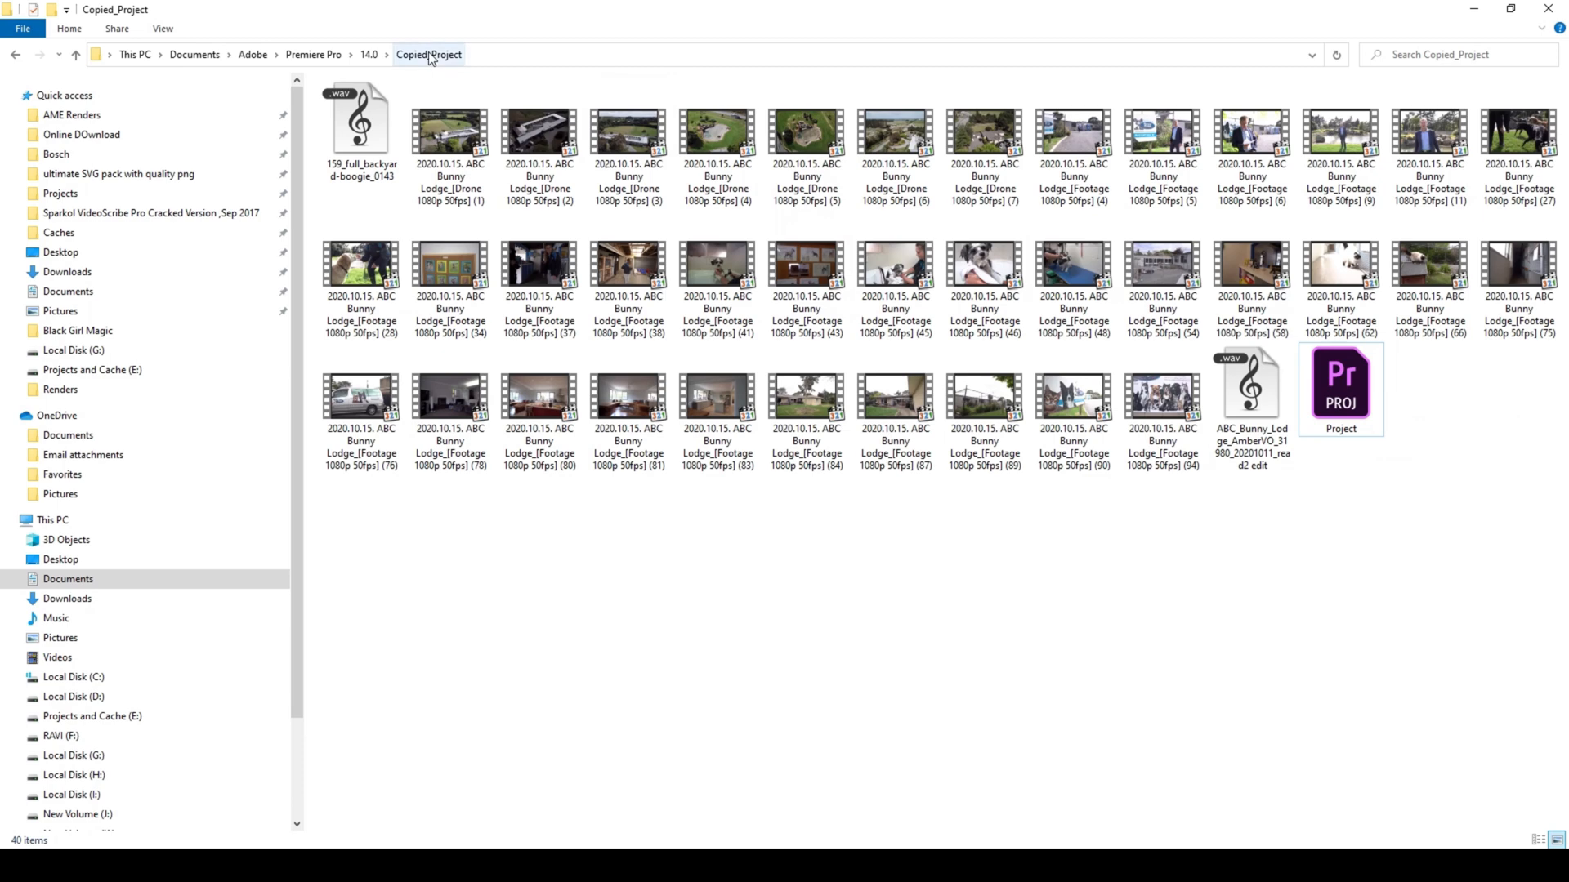
{"action": "mouse_move", "coordinate": [406, 70]}
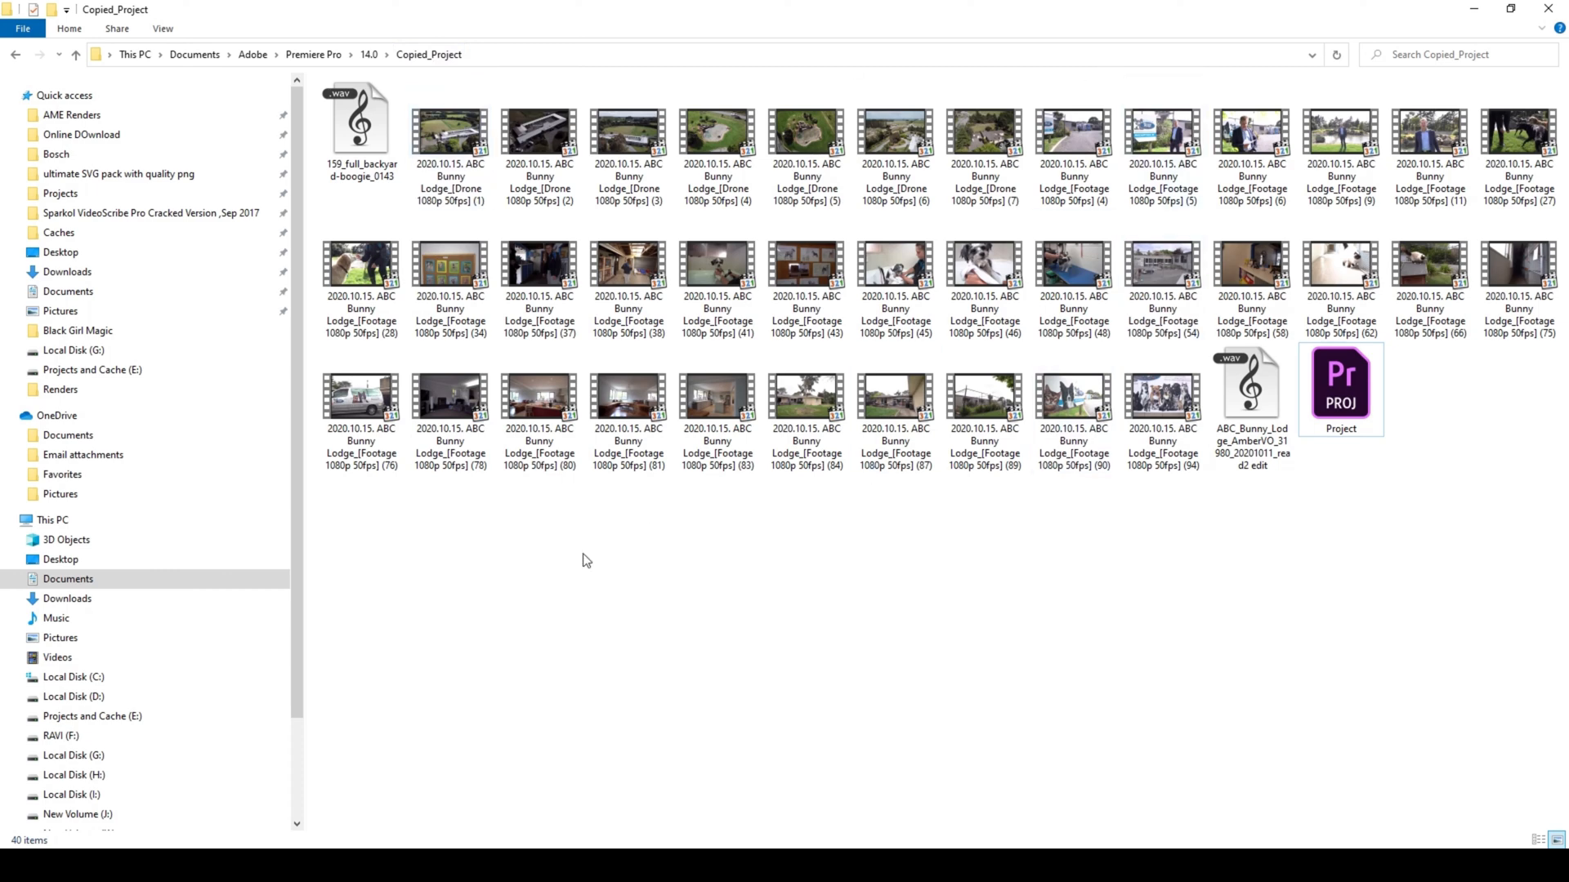
Browse into the Copied_Project folder to review its 40 copied items.
{"action": "double_click", "coordinate": [1340, 383]}
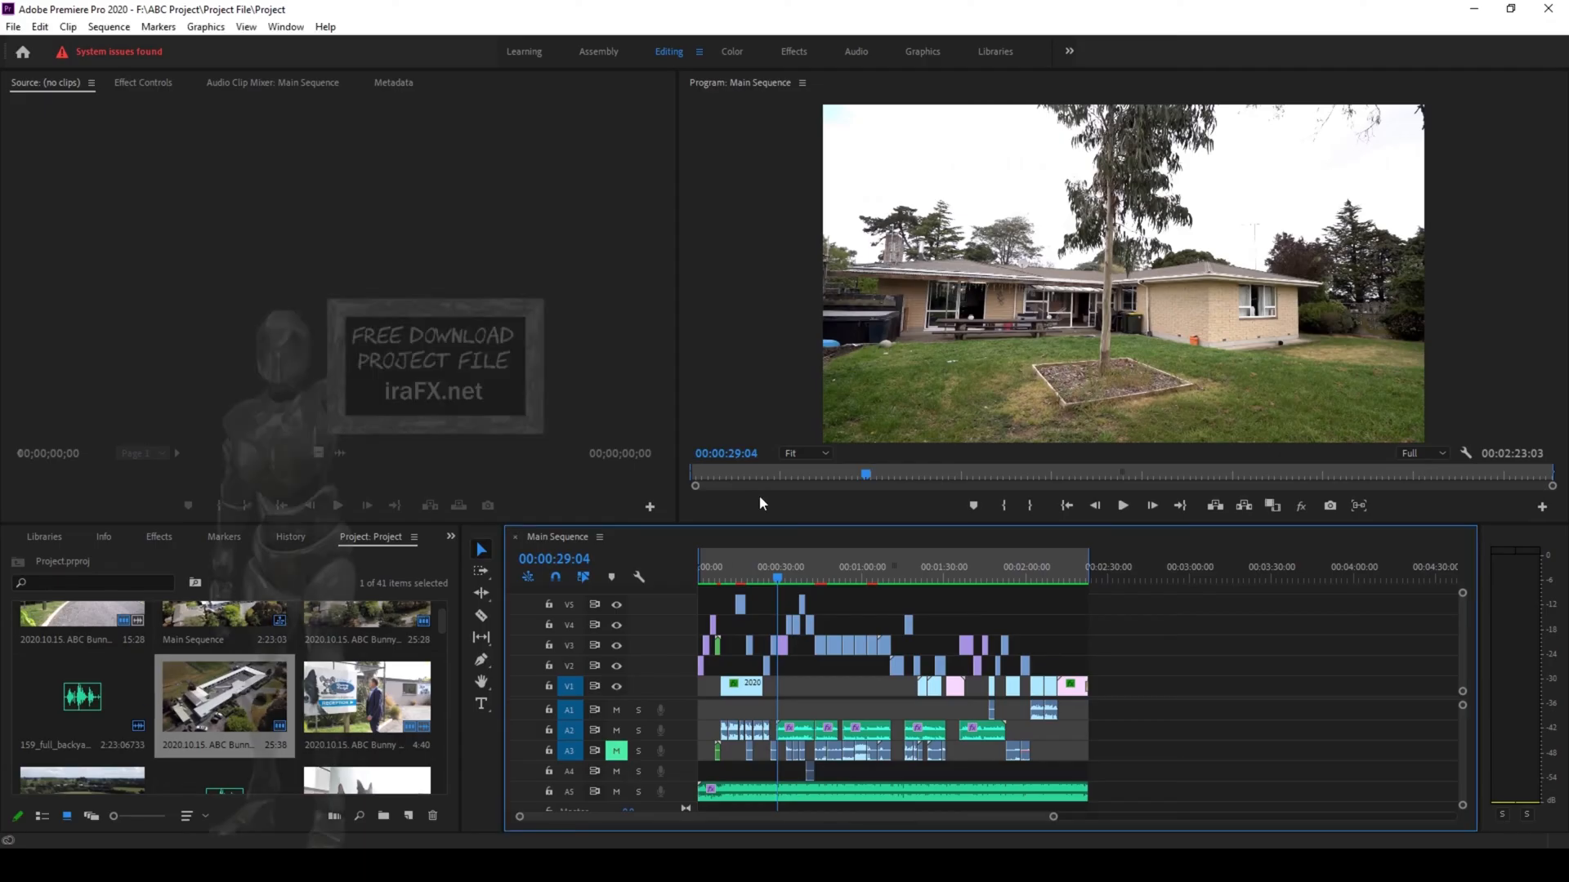